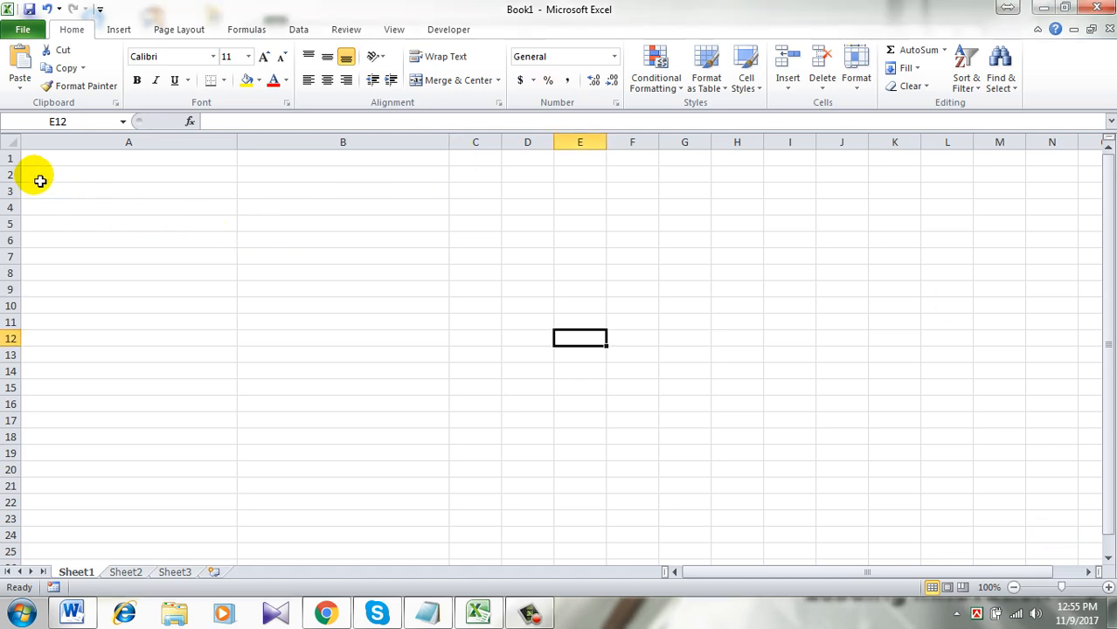
- Select A1:B15, try an entry in A1, then clear it to leave the sheet blank
{"action": "left_click_drag", "start_coordinate": [40, 180], "coordinate": [318, 395]}
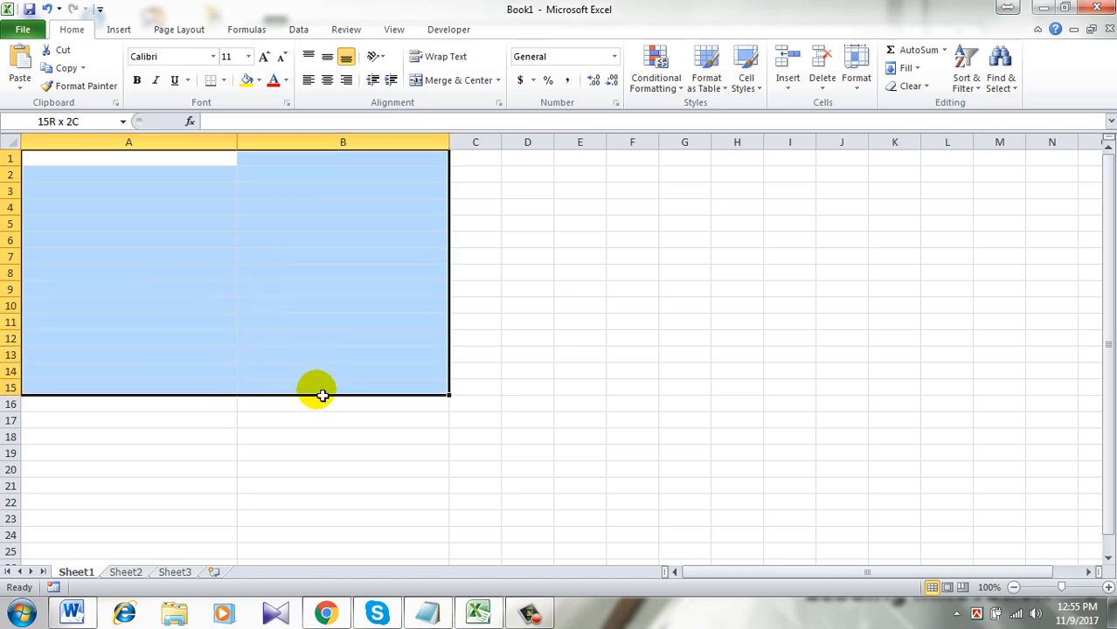
{"action": "mouse_move", "coordinate": [215, 259]}
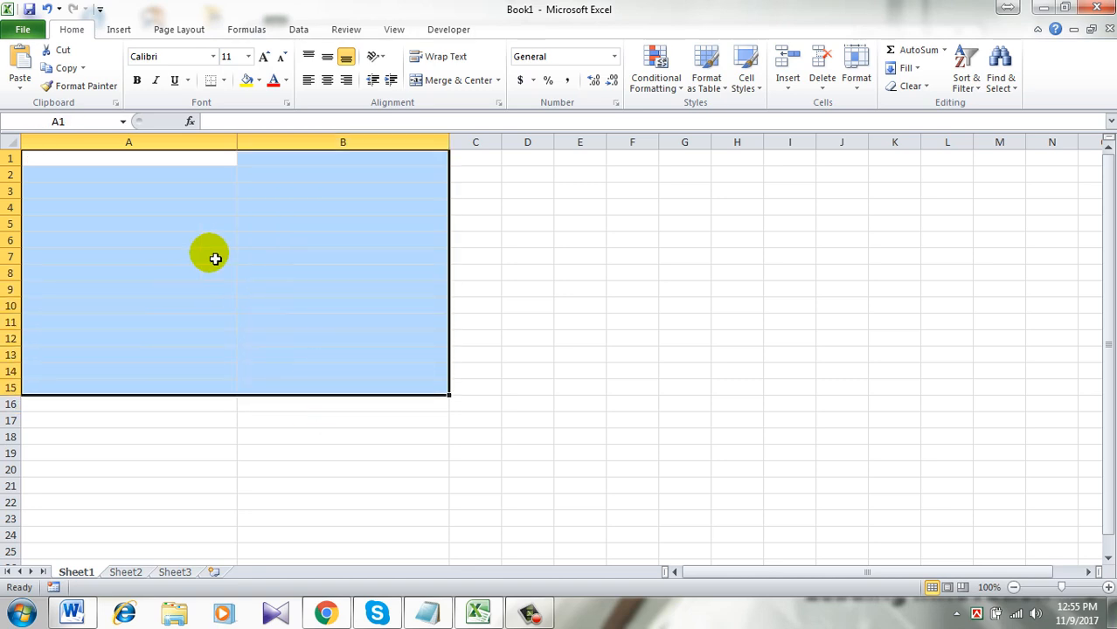
{"action": "mouse_move", "coordinate": [177, 168]}
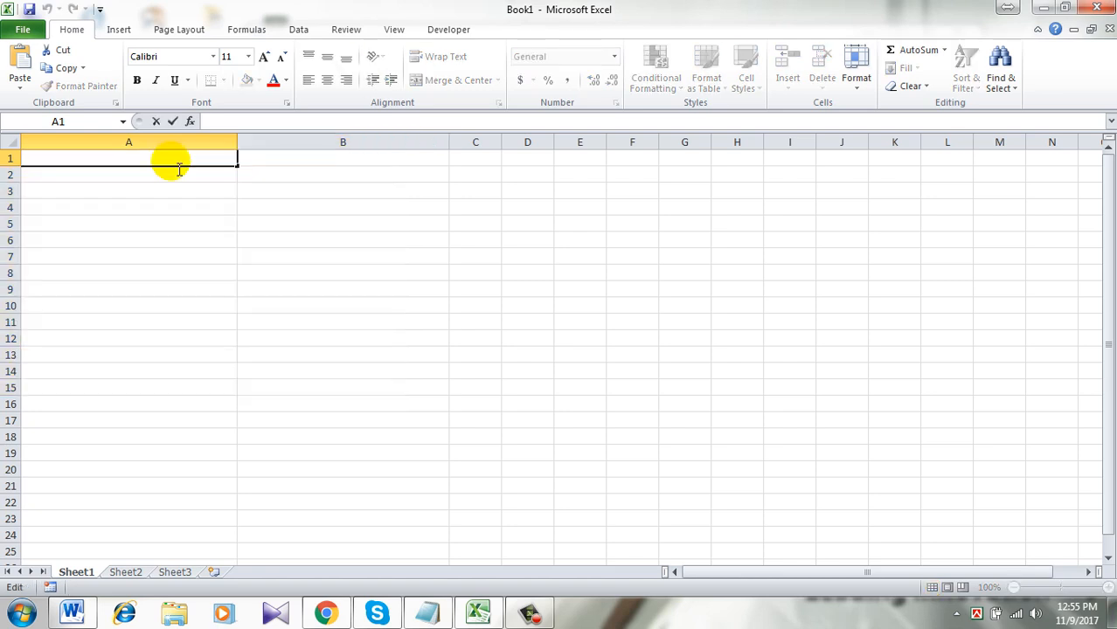
{"action": "type", "text": "da"}
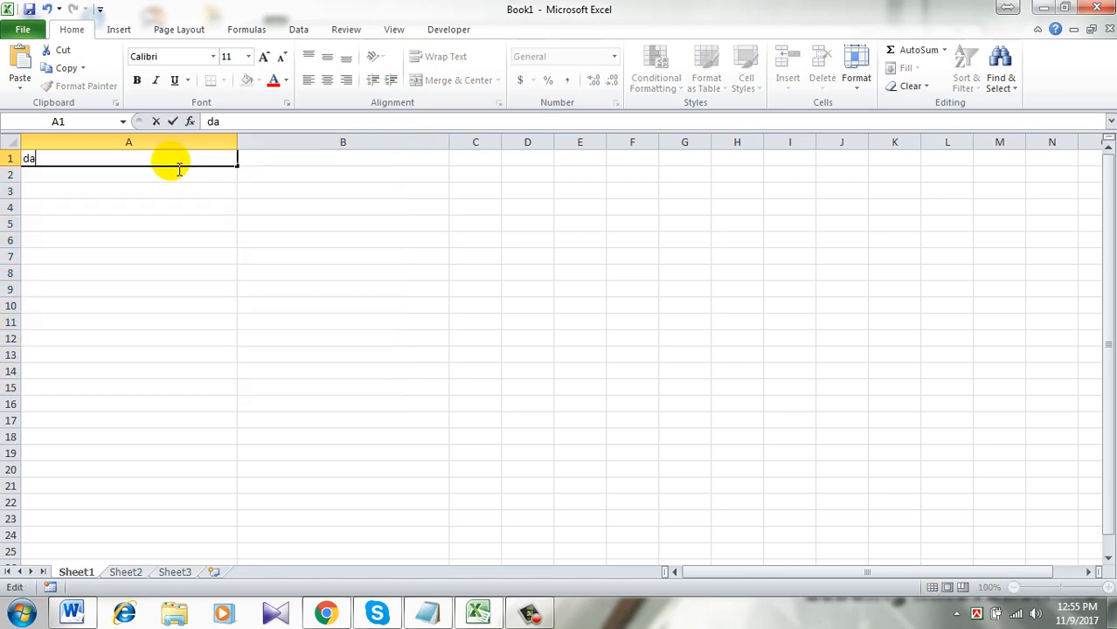
{"action": "left_click", "coordinate": [343, 322]}
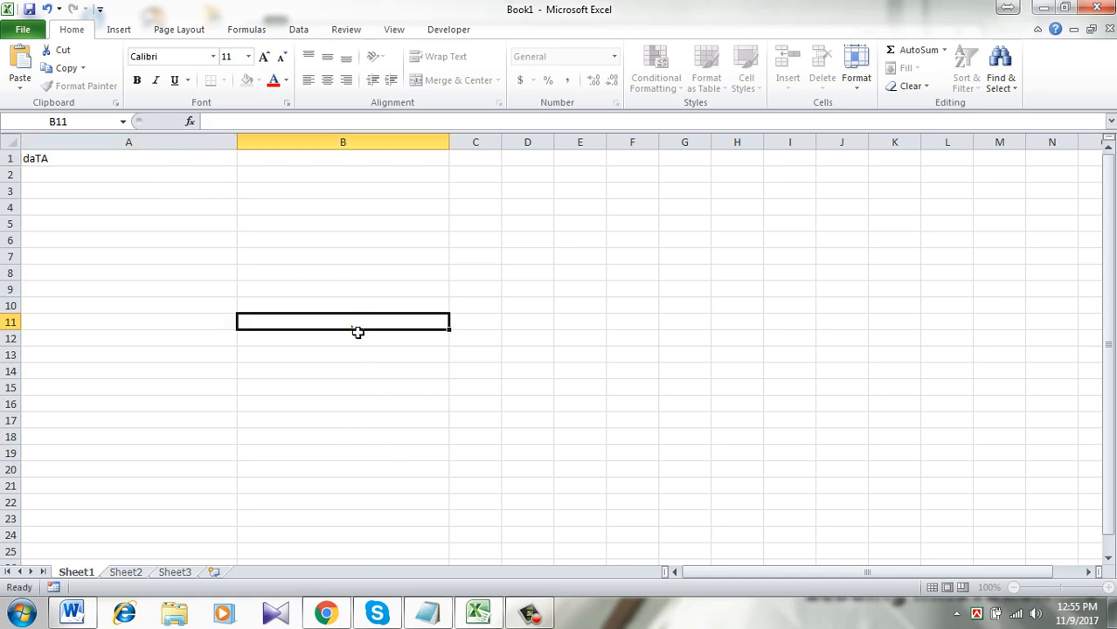
{"action": "double_click", "coordinate": [129, 158]}
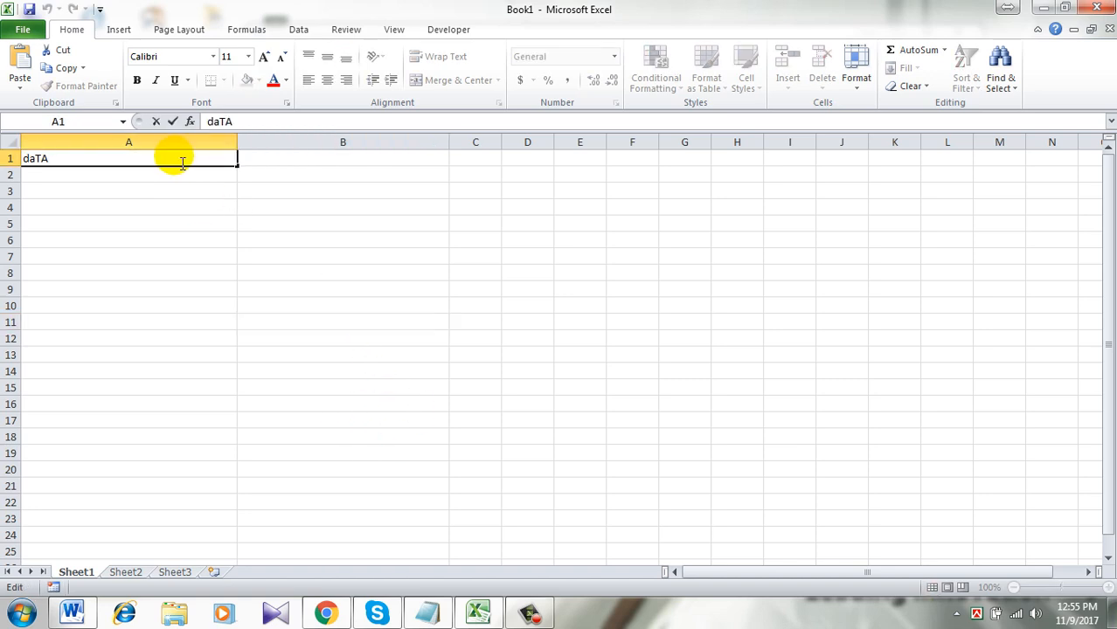
{"action": "key", "text": "Delete"}
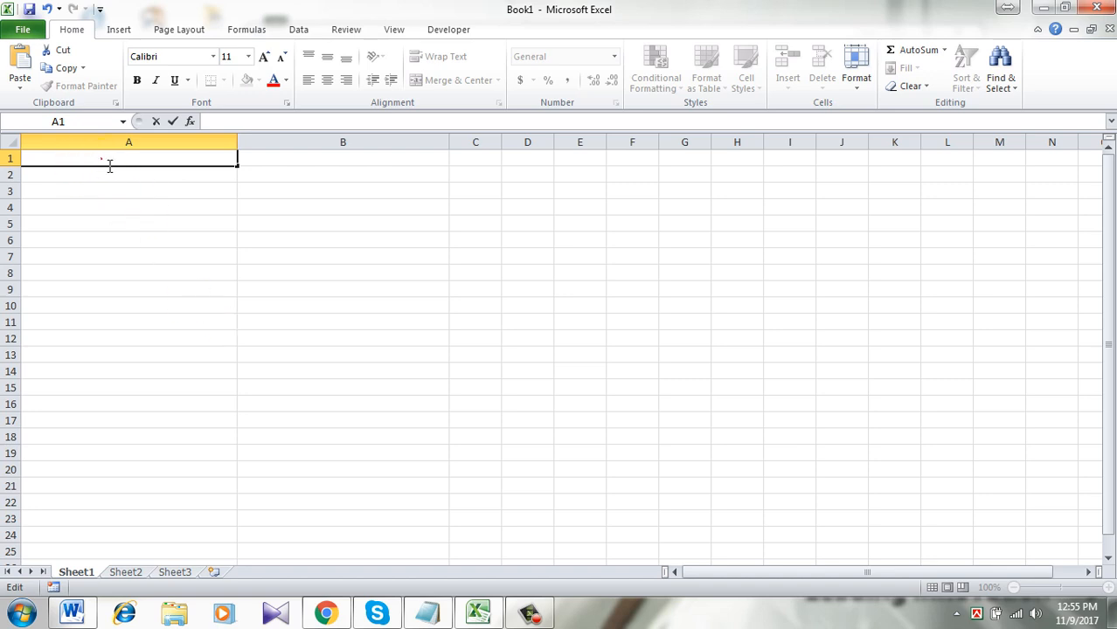
{"action": "left_click", "coordinate": [343, 388]}
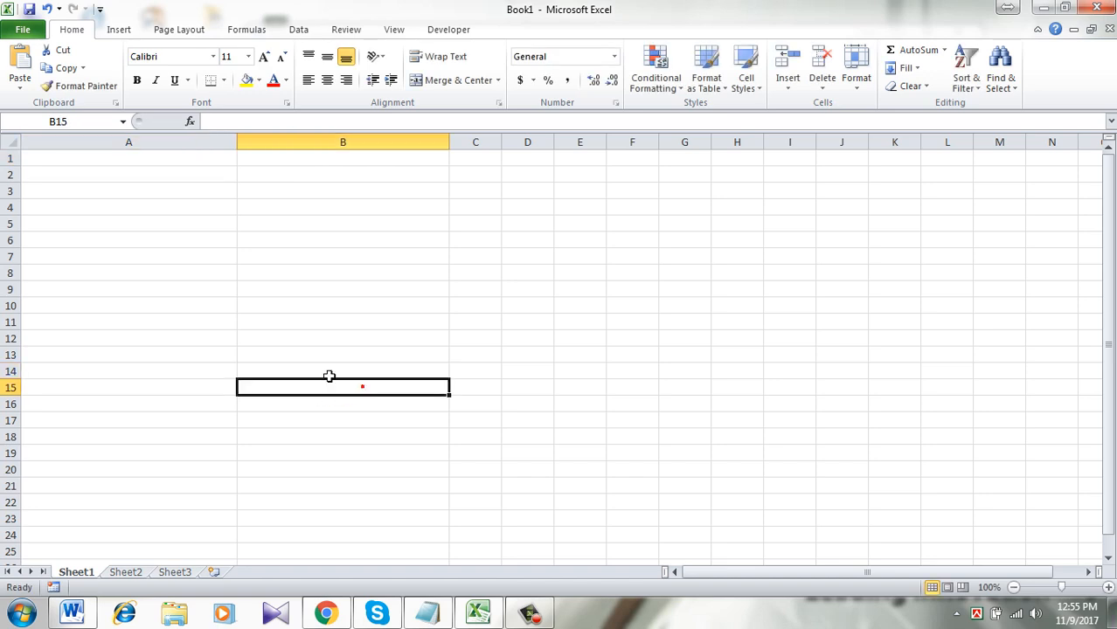
- Reselect A1:B15 and bring up the context menu for the range
{"action": "left_click_drag", "start_coordinate": [342, 388], "coordinate": [314, 166]}
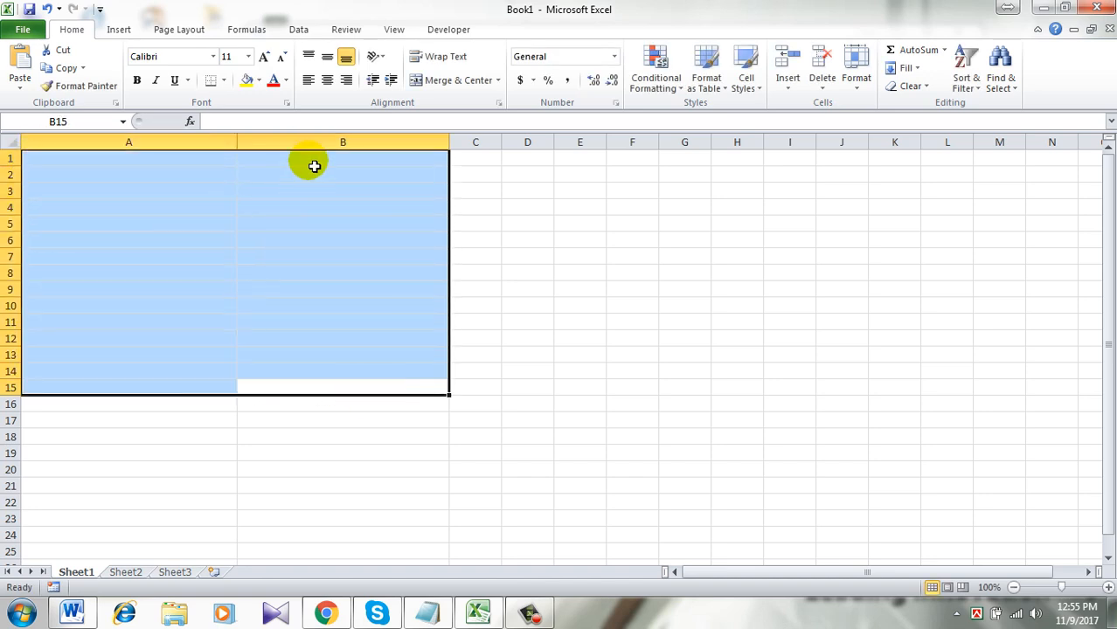
{"action": "right_click", "coordinate": [308, 208]}
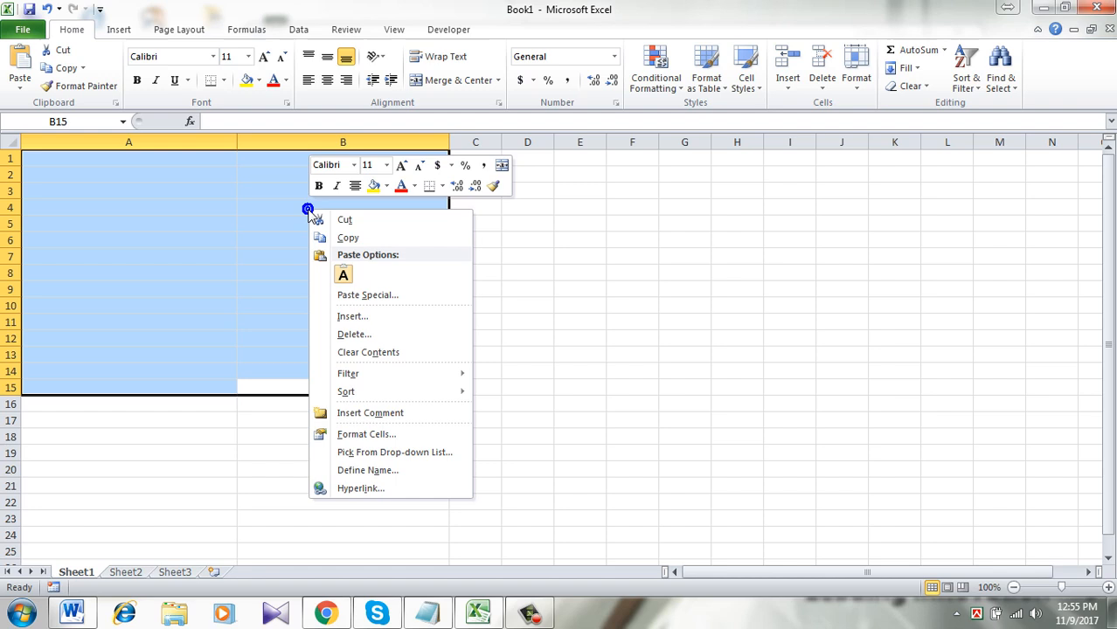
{"action": "mouse_move", "coordinate": [395, 434]}
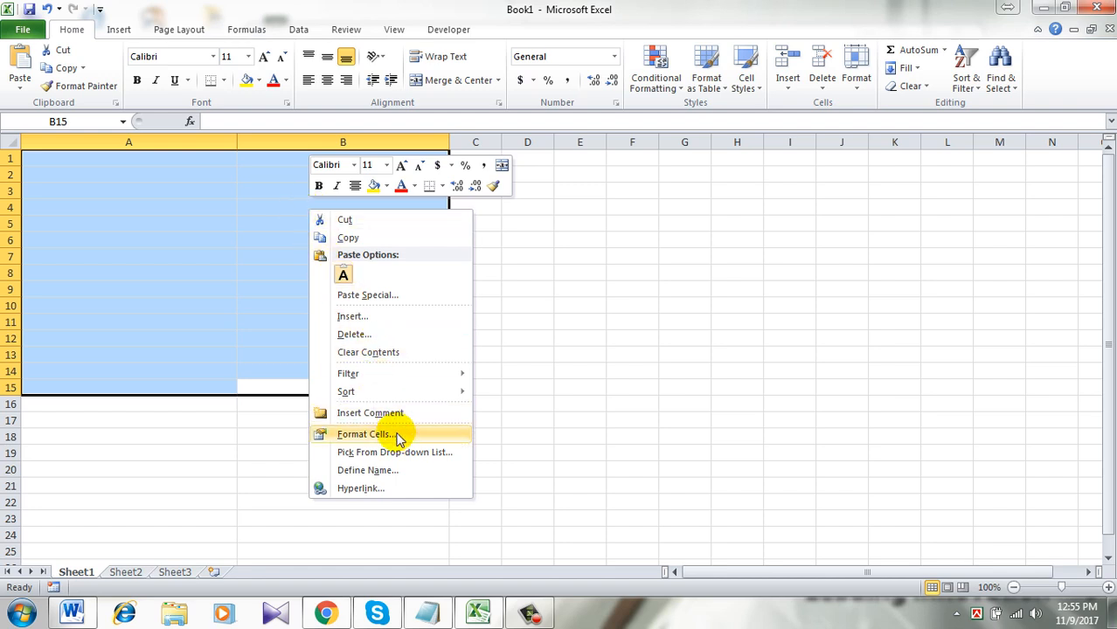
- In Format Cells > Protection, turn off Locked for A1:B15 and apply it
{"action": "left_click", "coordinate": [364, 433]}
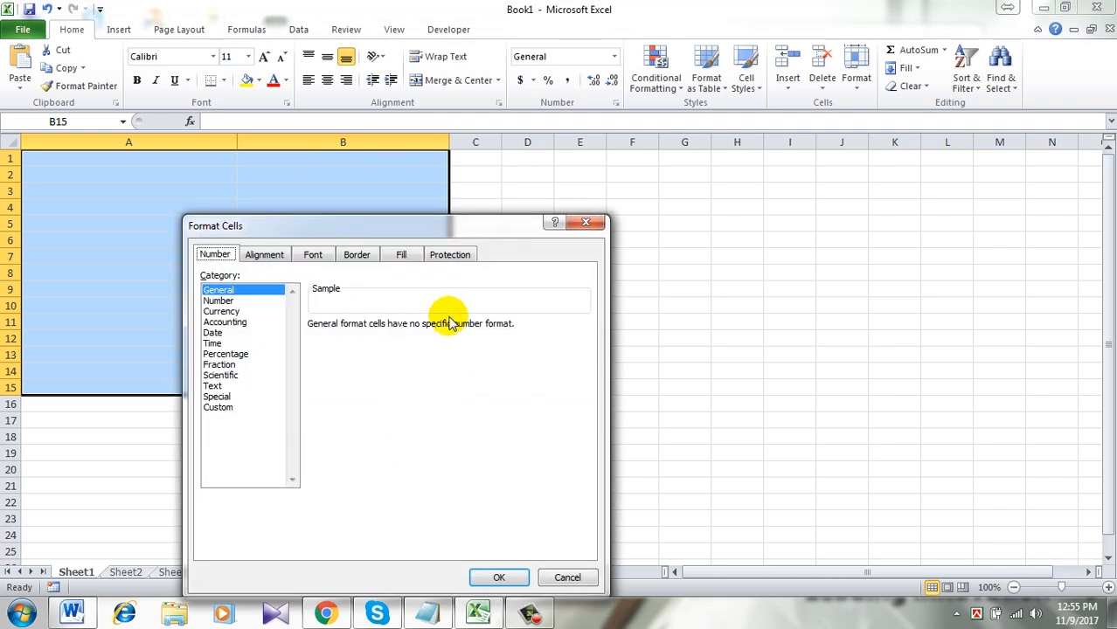
{"action": "left_click", "coordinate": [451, 255]}
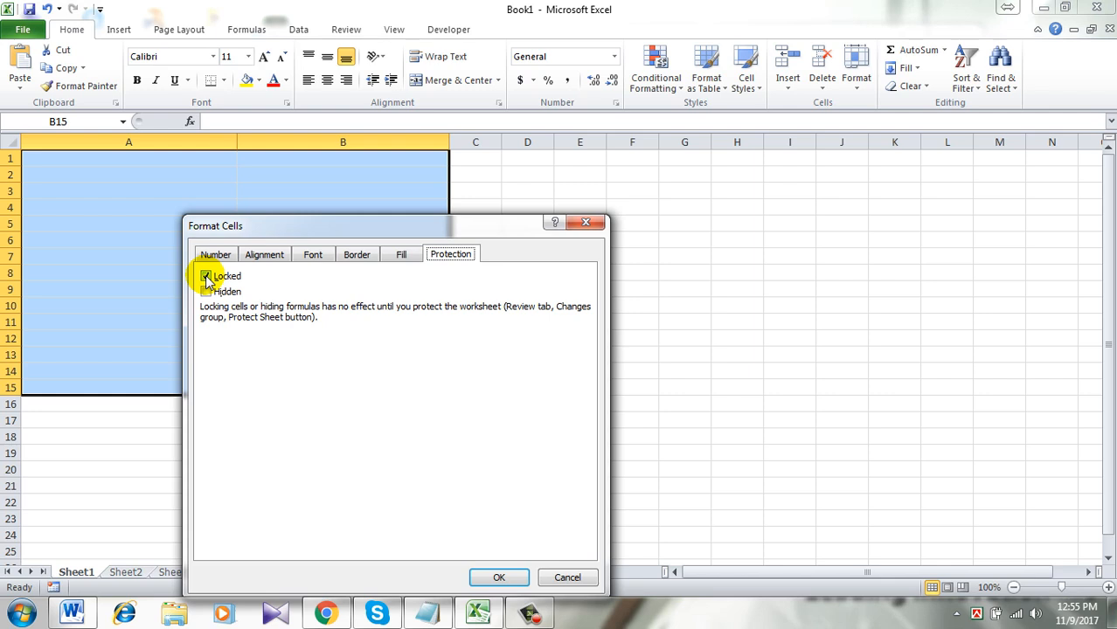
{"action": "left_click", "coordinate": [206, 276]}
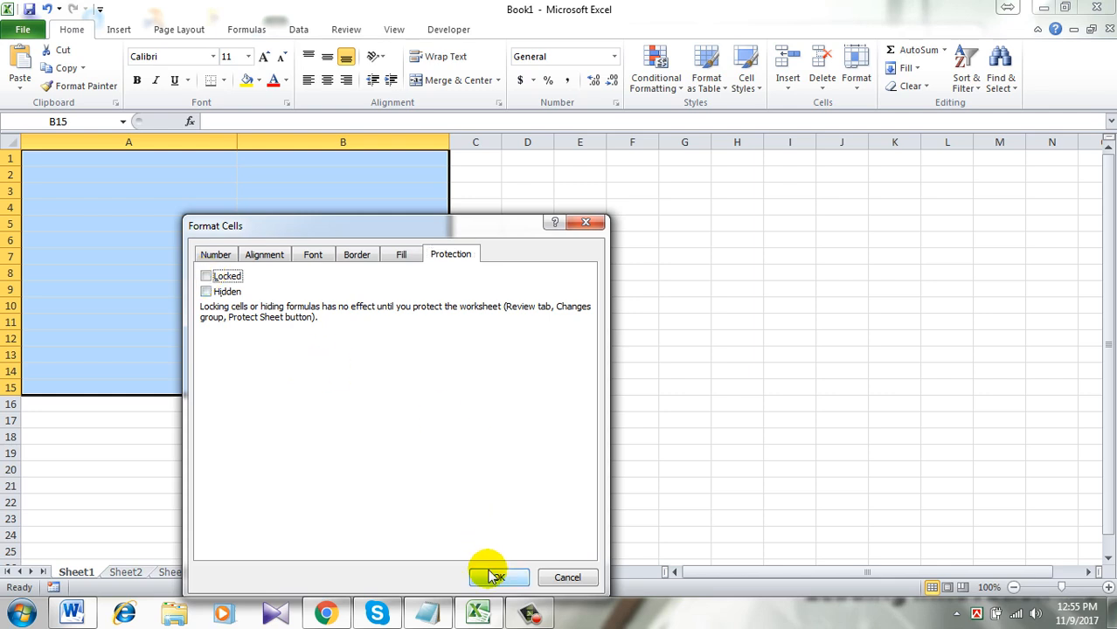
{"action": "left_click", "coordinate": [498, 577]}
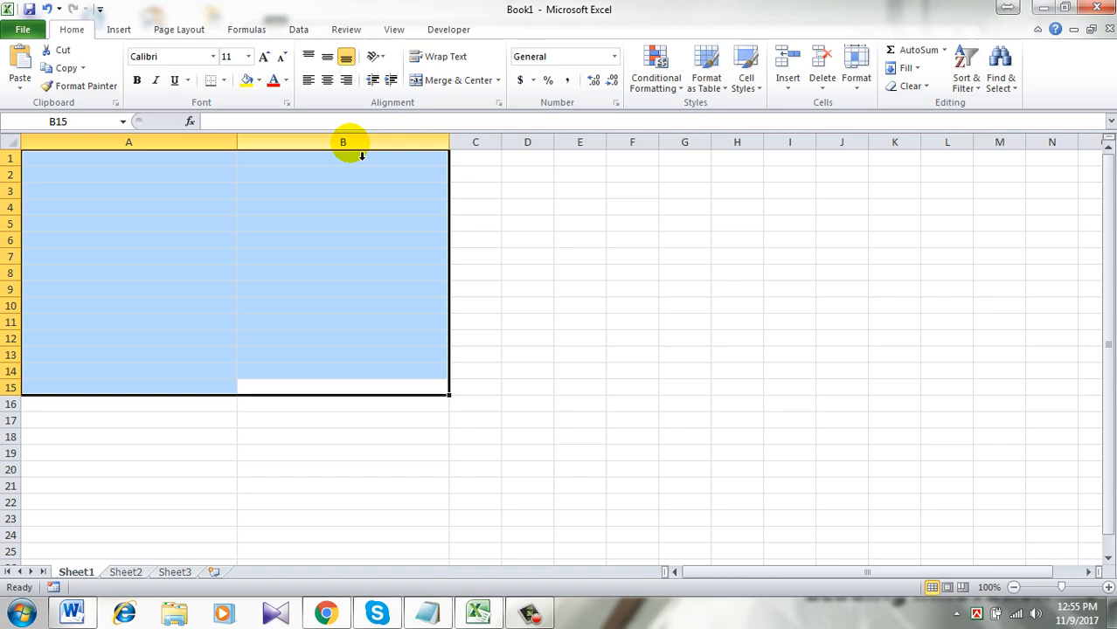
{"action": "mouse_move", "coordinate": [263, 242]}
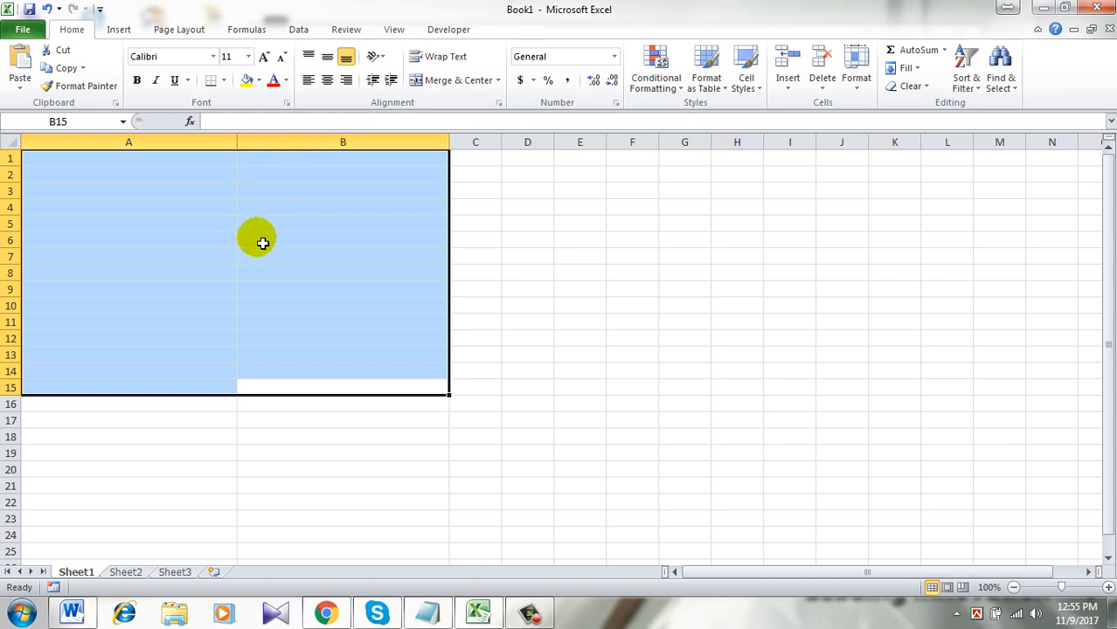
- Open the Protect Sheet settings from the Review ribbon
{"action": "left_click", "coordinate": [346, 28]}
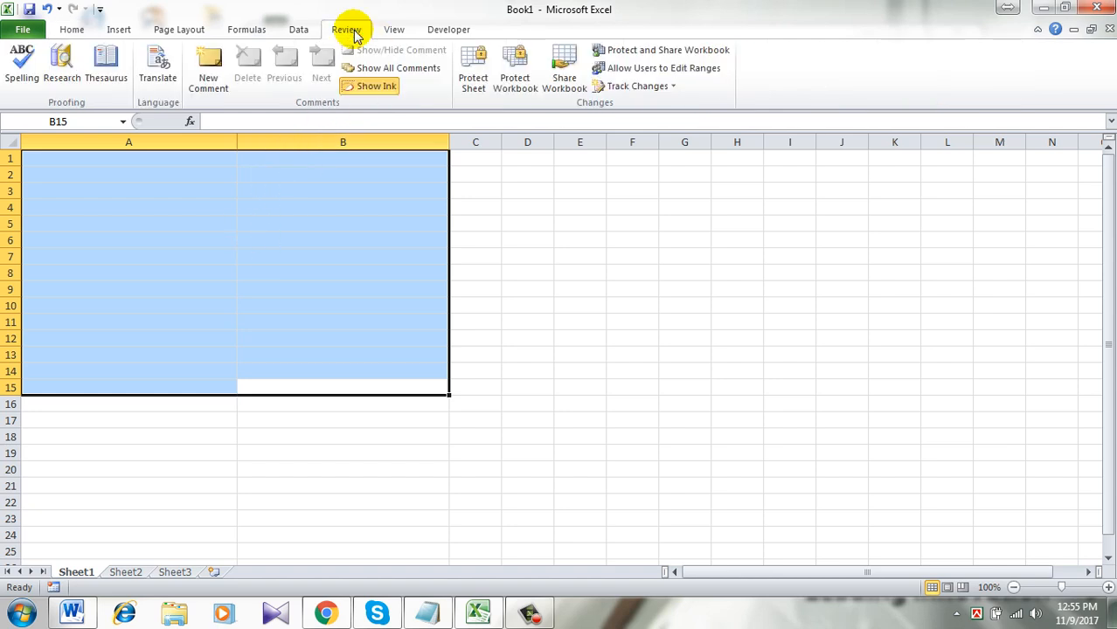
{"action": "mouse_move", "coordinate": [514, 70]}
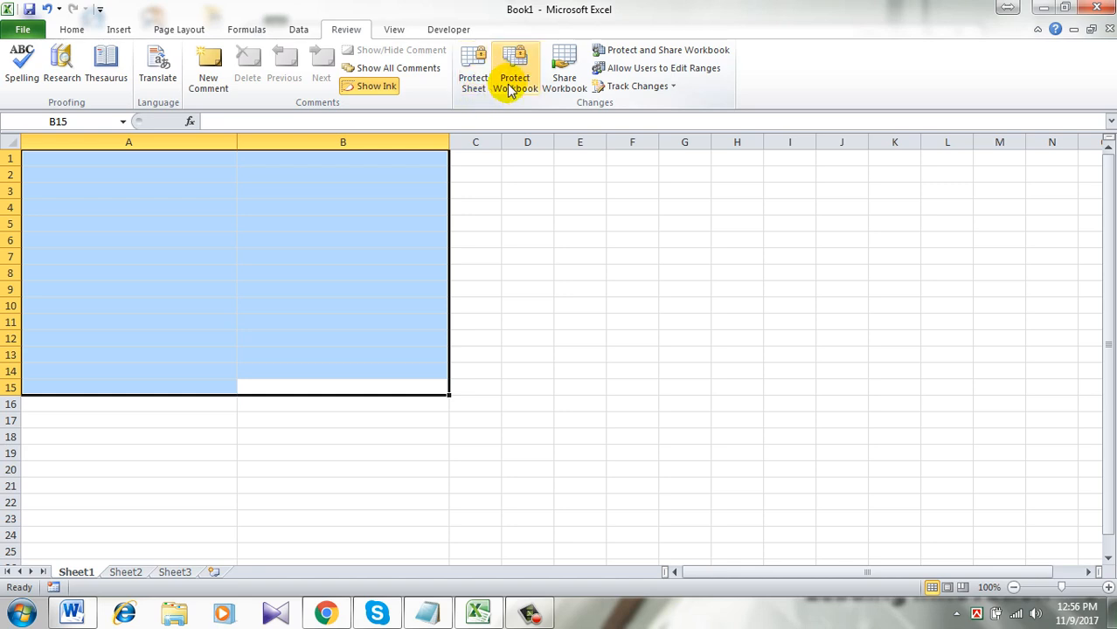
{"action": "mouse_move", "coordinate": [514, 68]}
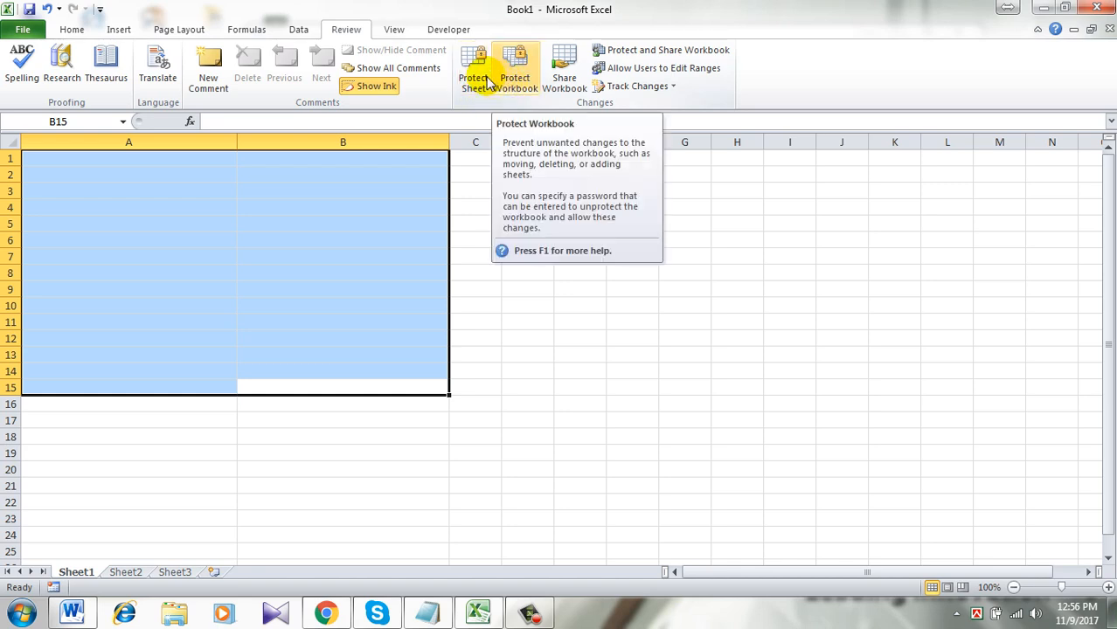
{"action": "mouse_move", "coordinate": [475, 68]}
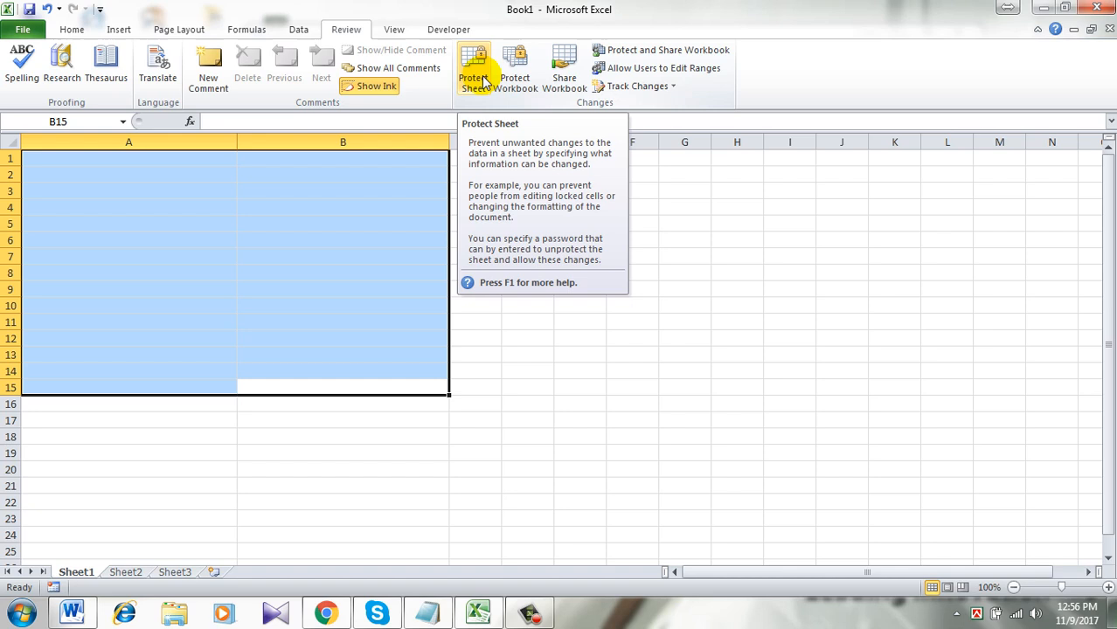
{"action": "left_click", "coordinate": [472, 66]}
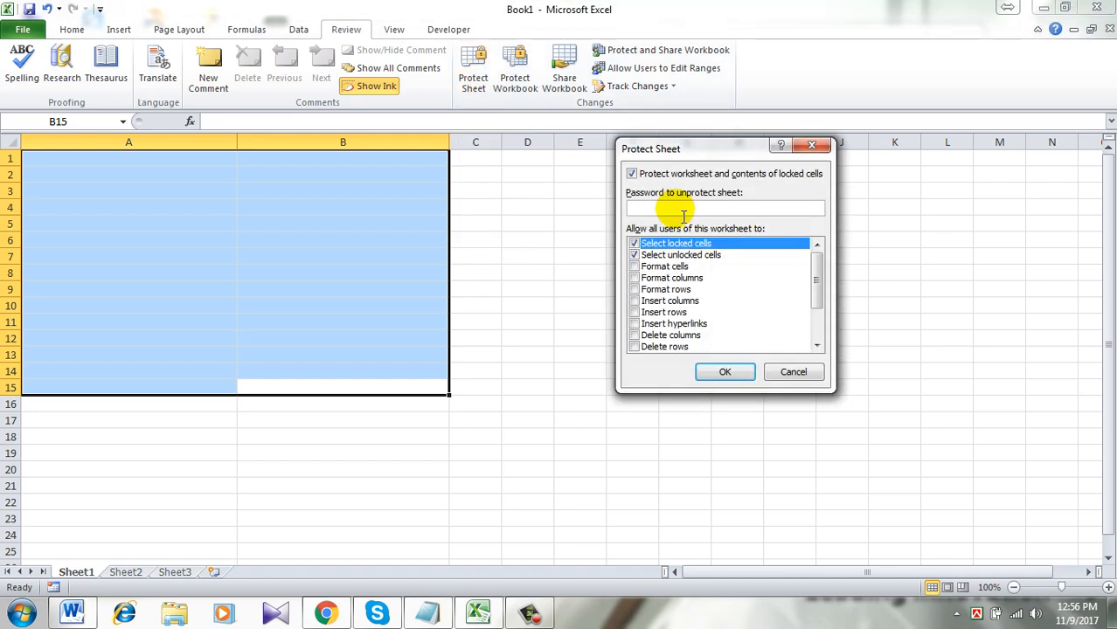
- Enter and confirm a password to protect the worksheet
{"action": "type", "text": "••"}
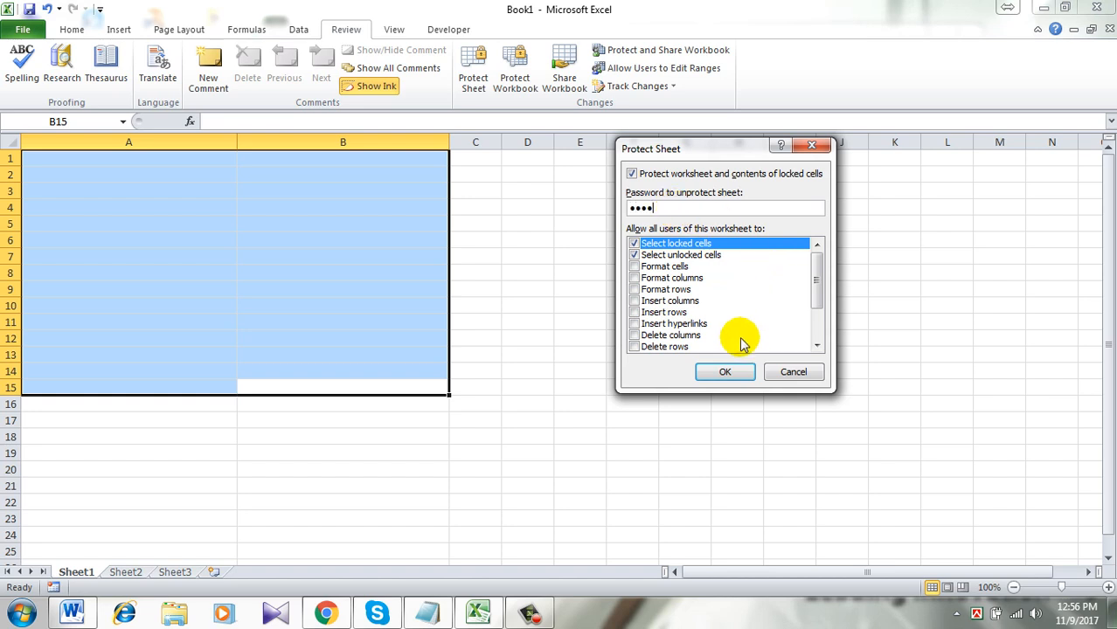
{"action": "left_click", "coordinate": [724, 371]}
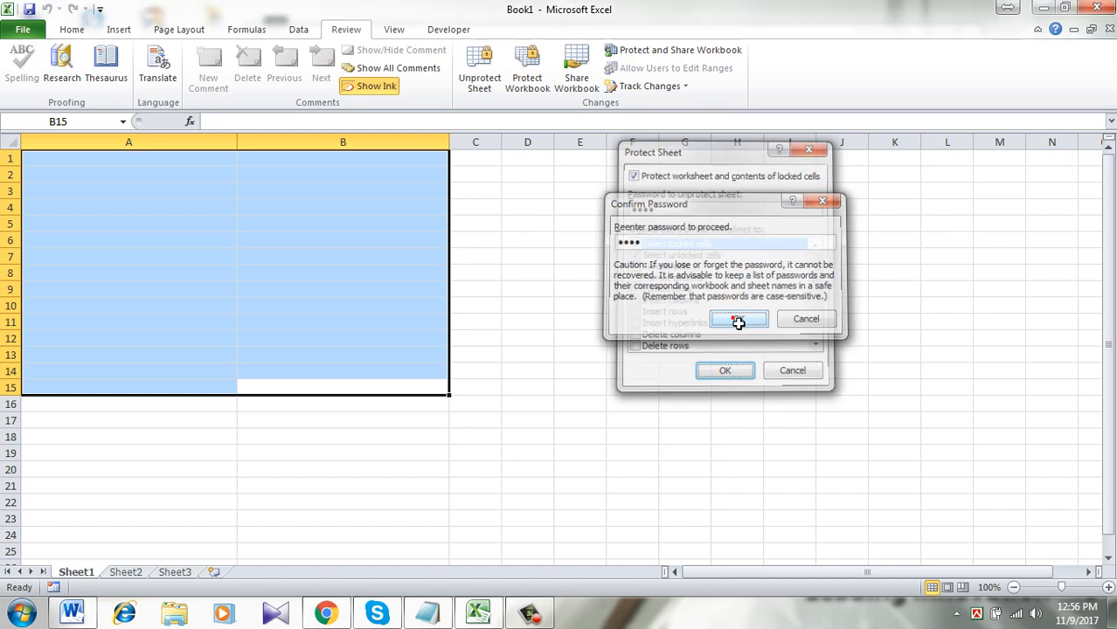
{"action": "left_click", "coordinate": [737, 318]}
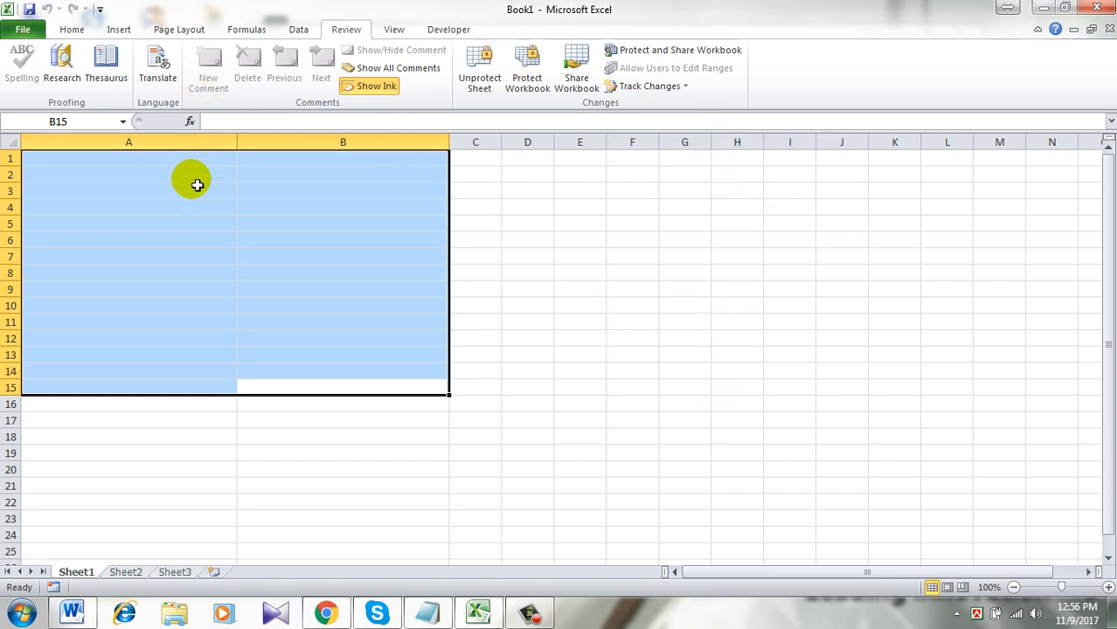
{"action": "mouse_move", "coordinate": [35, 168]}
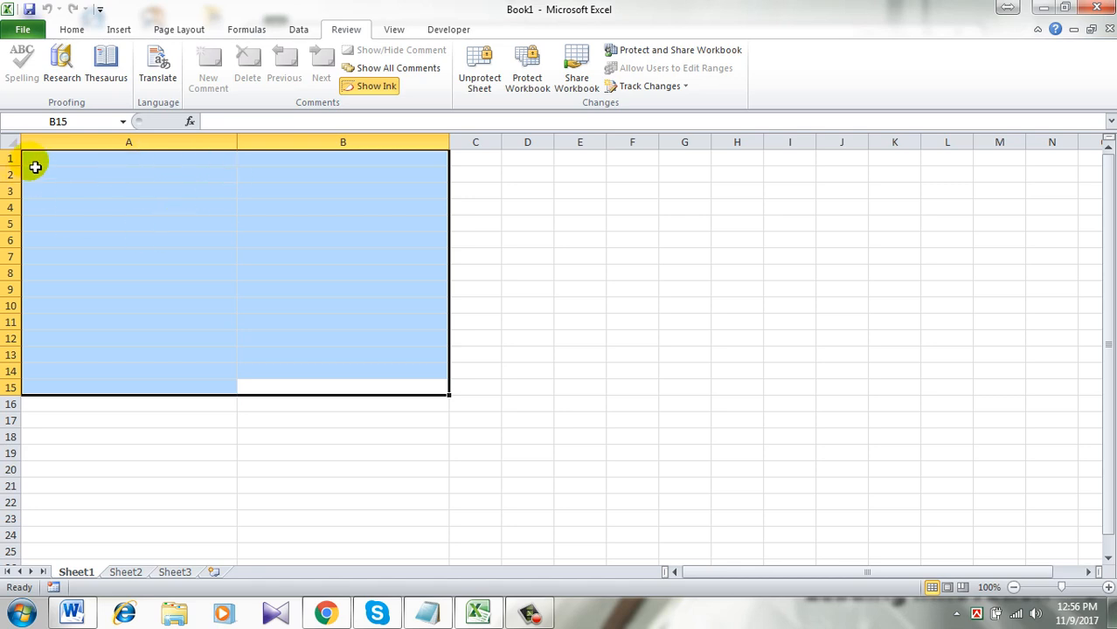
{"action": "mouse_move", "coordinate": [150, 241]}
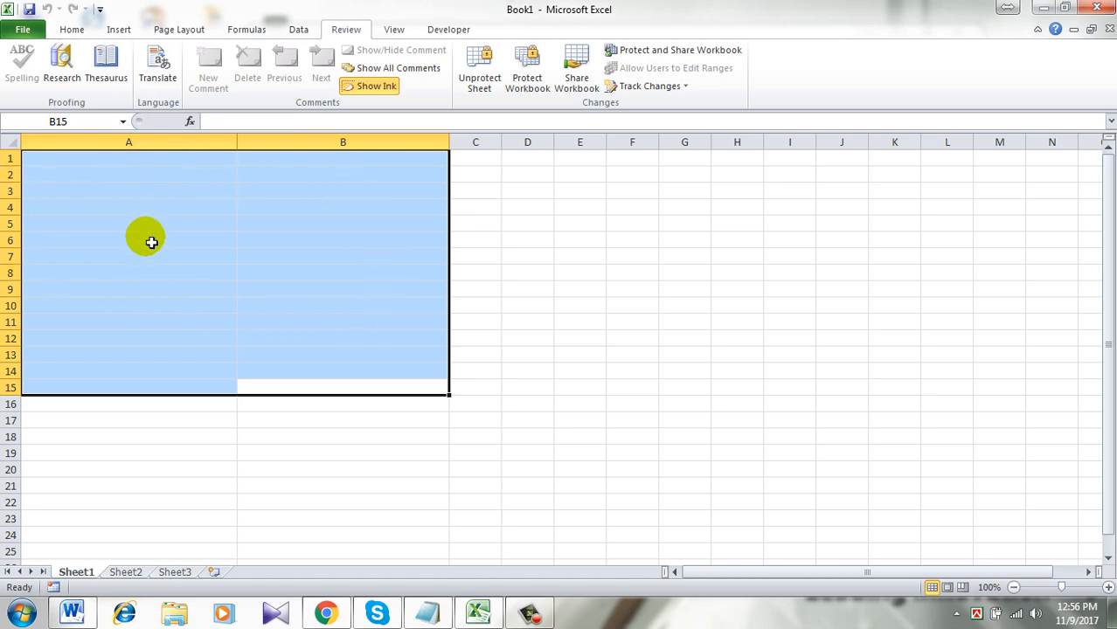
{"action": "mouse_move", "coordinate": [166, 239]}
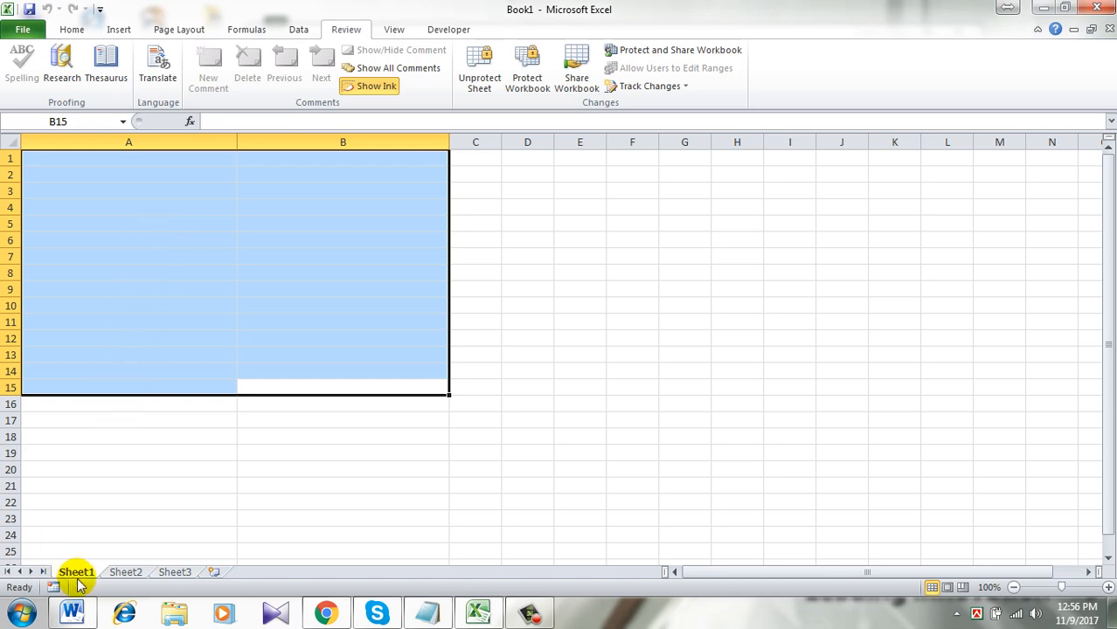
{"action": "right_click", "coordinate": [76, 572]}
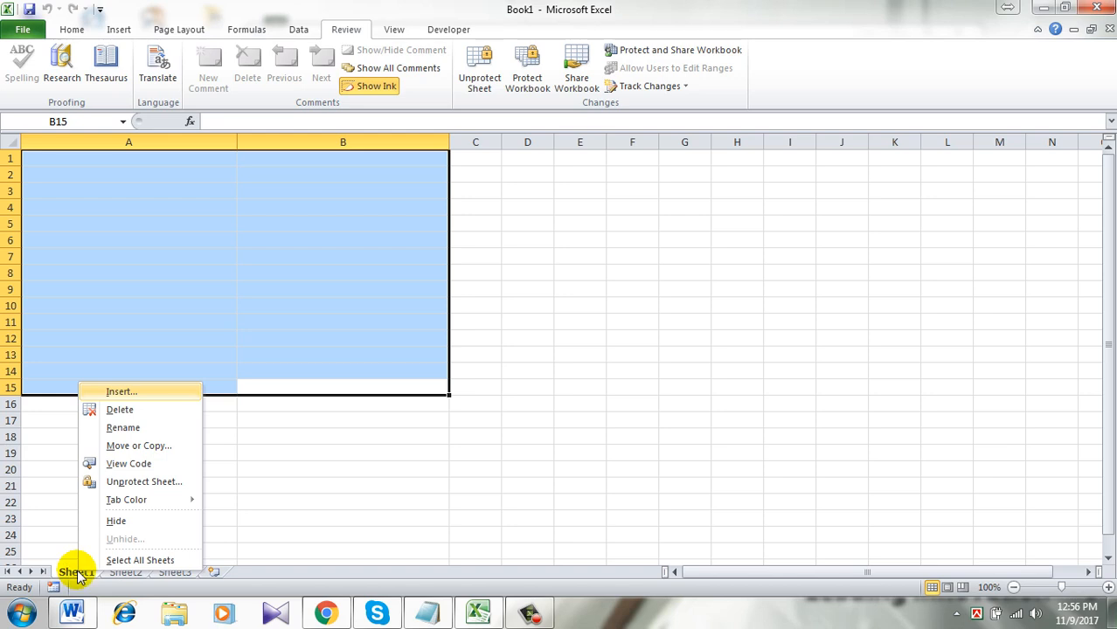
{"action": "mouse_move", "coordinate": [112, 171]}
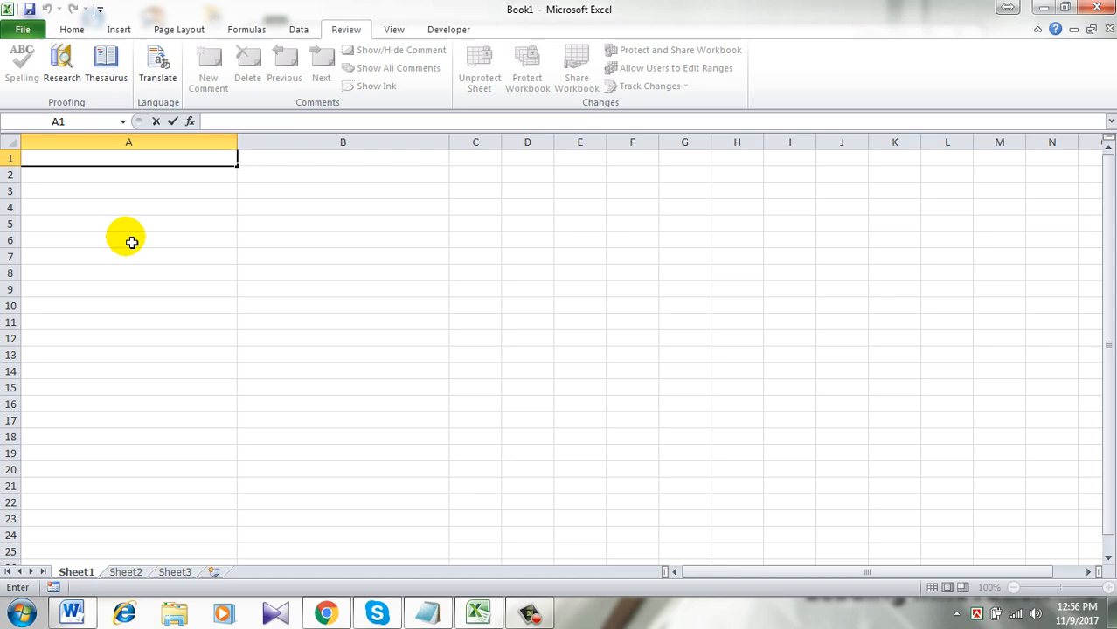
{"action": "type", "text": "HYJG"}
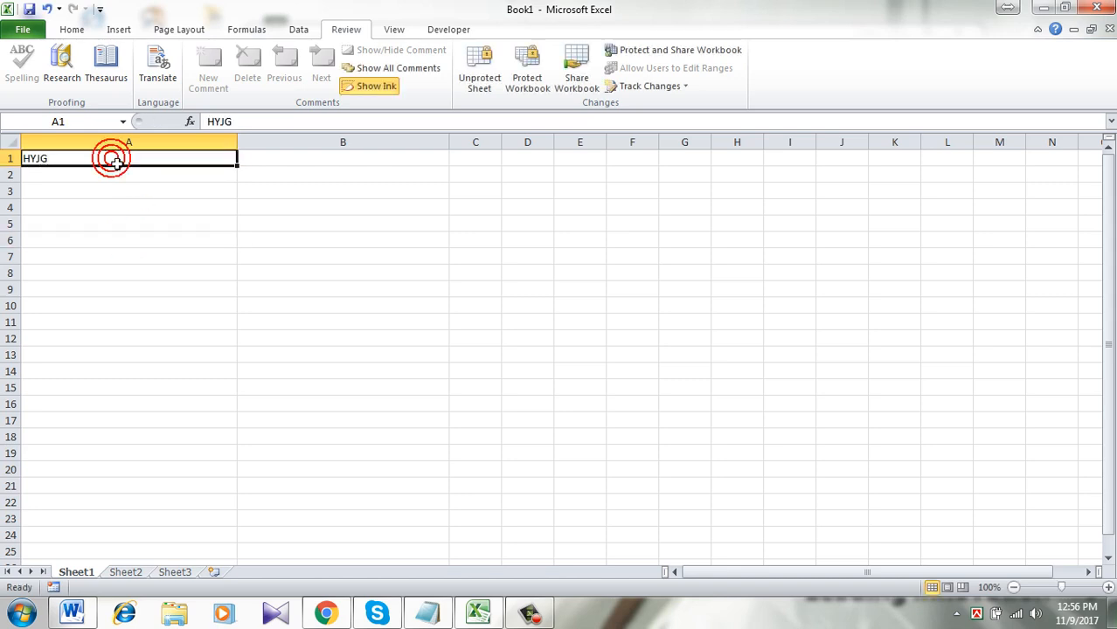
{"action": "key", "text": "Delete"}
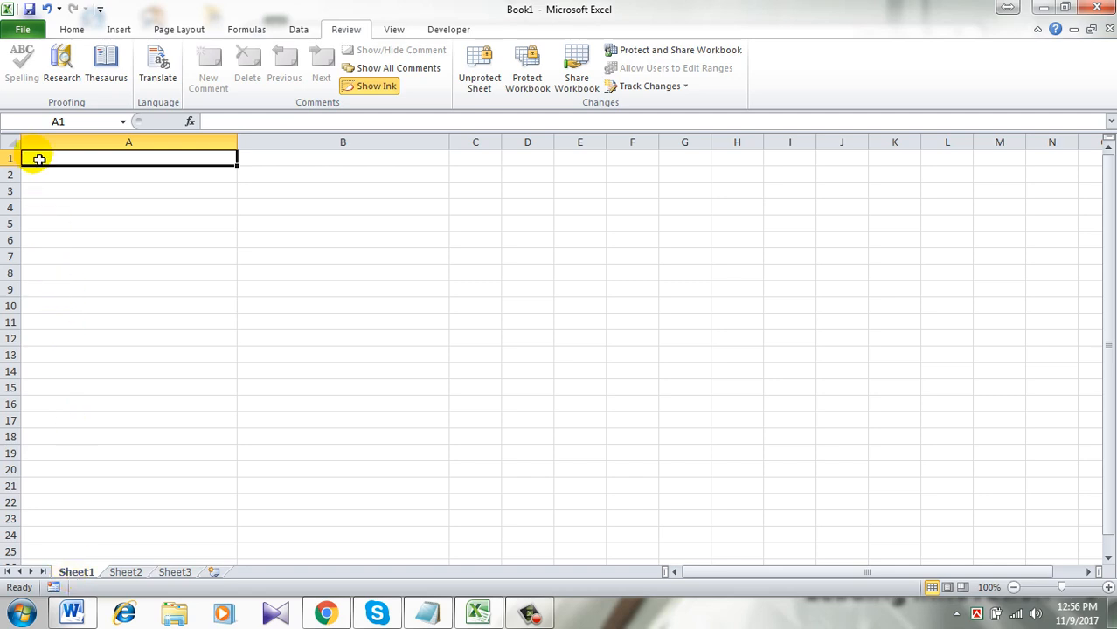
{"action": "left_click_drag", "start_coordinate": [38, 157], "coordinate": [283, 394]}
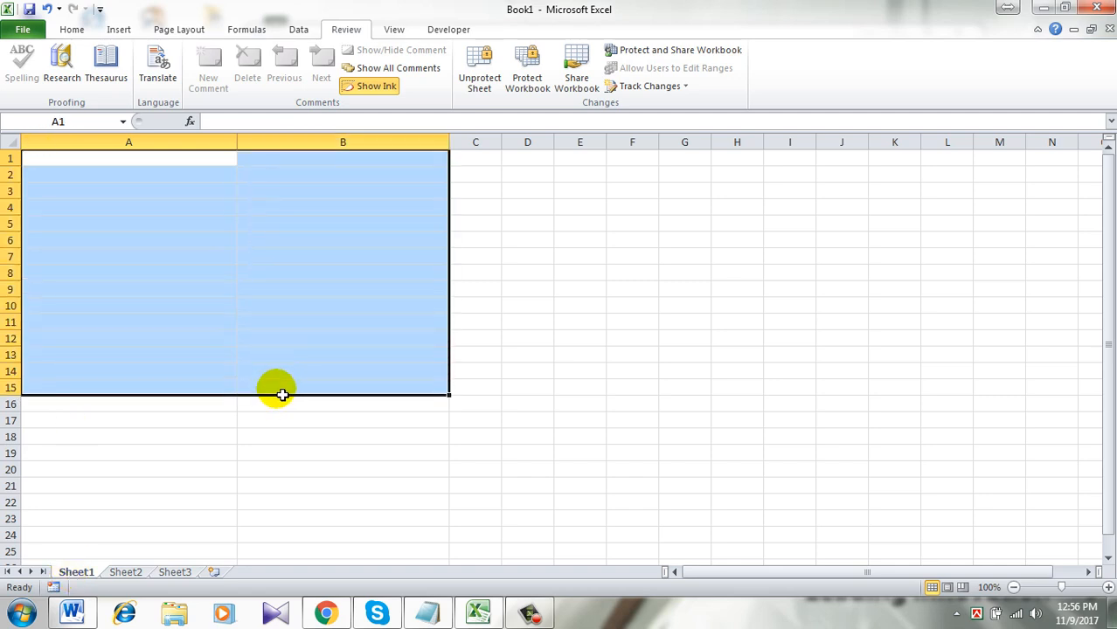
- Copy the prepared Worksheet_Change macro from Notepad into Sheet1's code module
{"action": "right_click", "coordinate": [76, 571]}
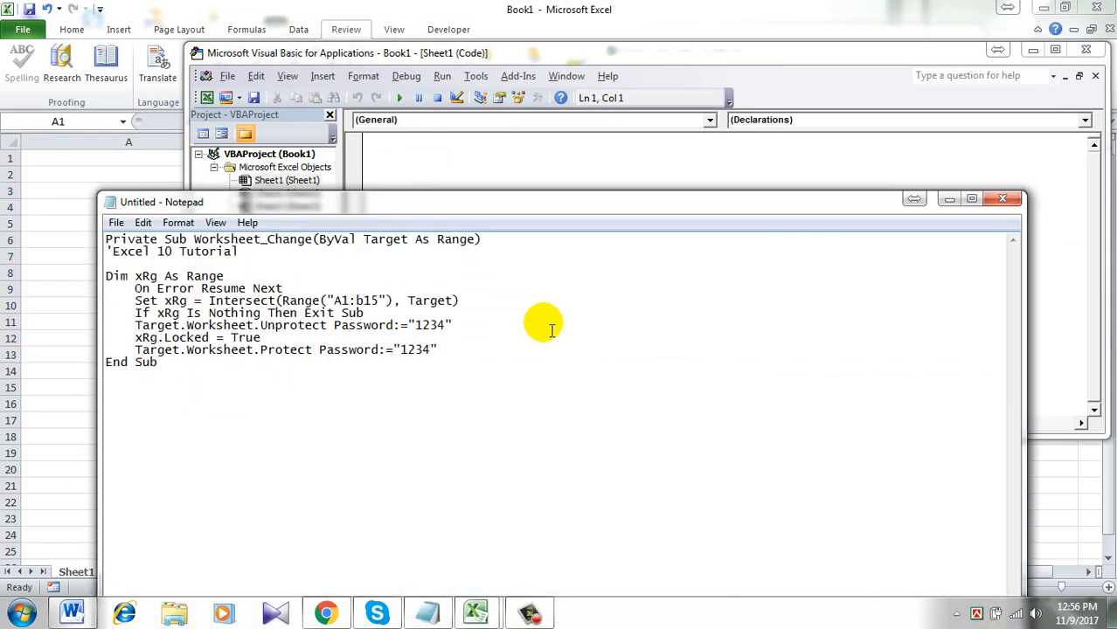
{"action": "key", "text": "ctrl+a"}
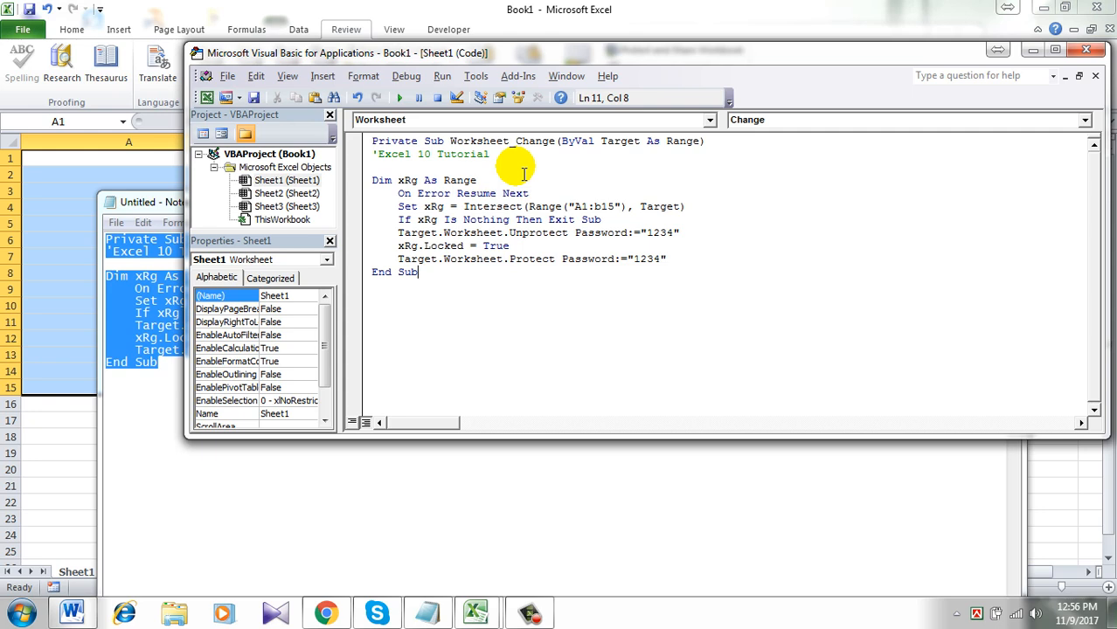
{"action": "mouse_move", "coordinate": [472, 192]}
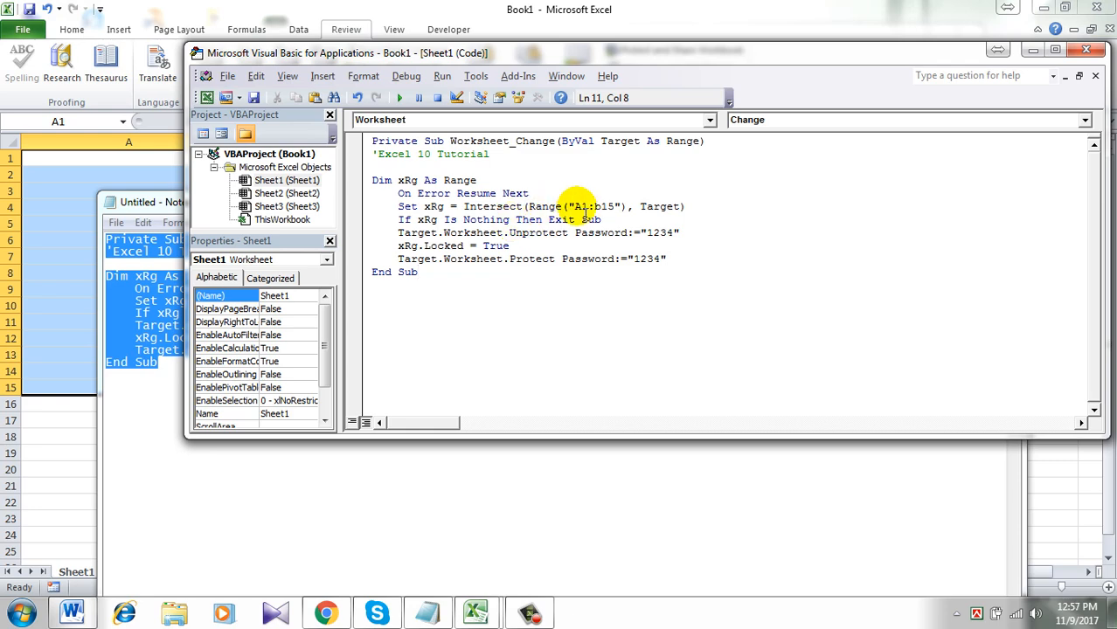
{"action": "left_click", "coordinate": [603, 206]}
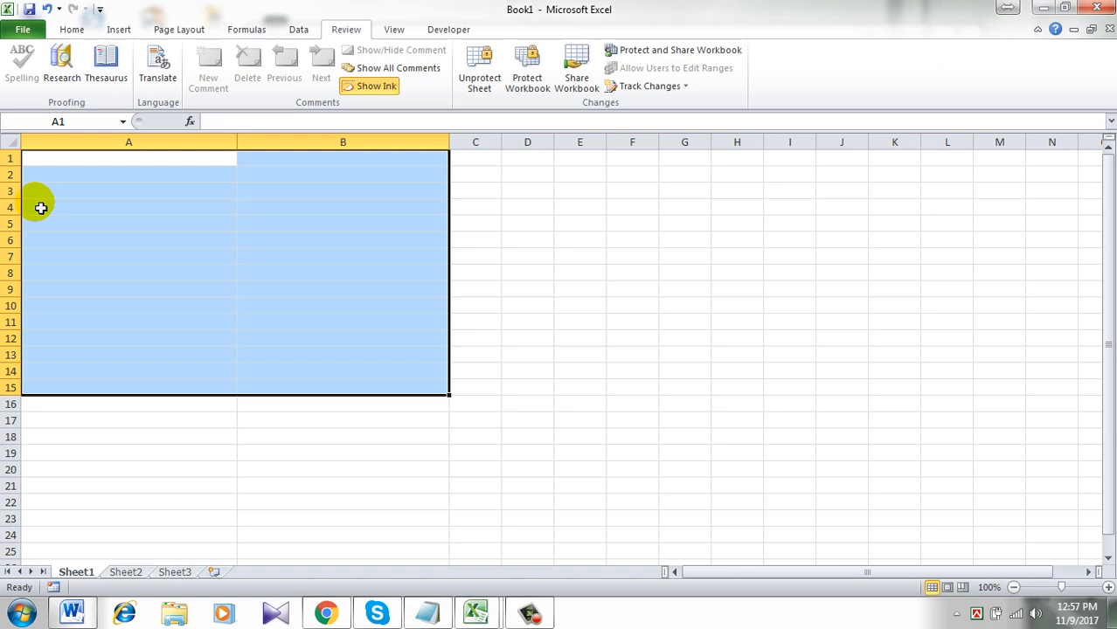
{"action": "mouse_move", "coordinate": [367, 381]}
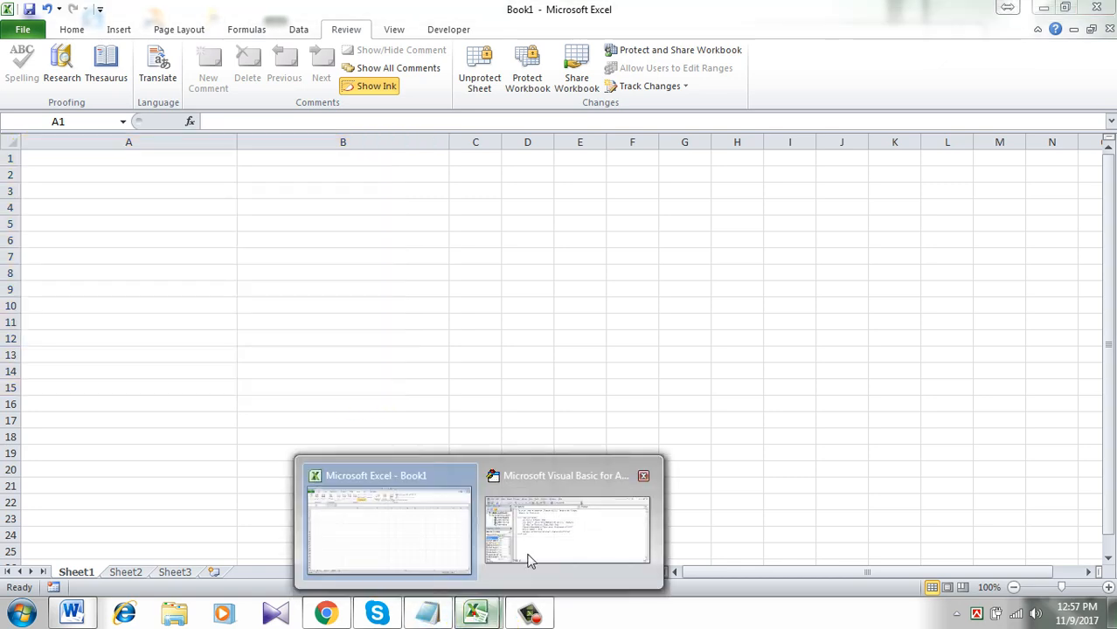
- Return to Excel and save the workbook as Book1.xlsx, replacing the existing file
{"action": "left_click", "coordinate": [566, 532]}
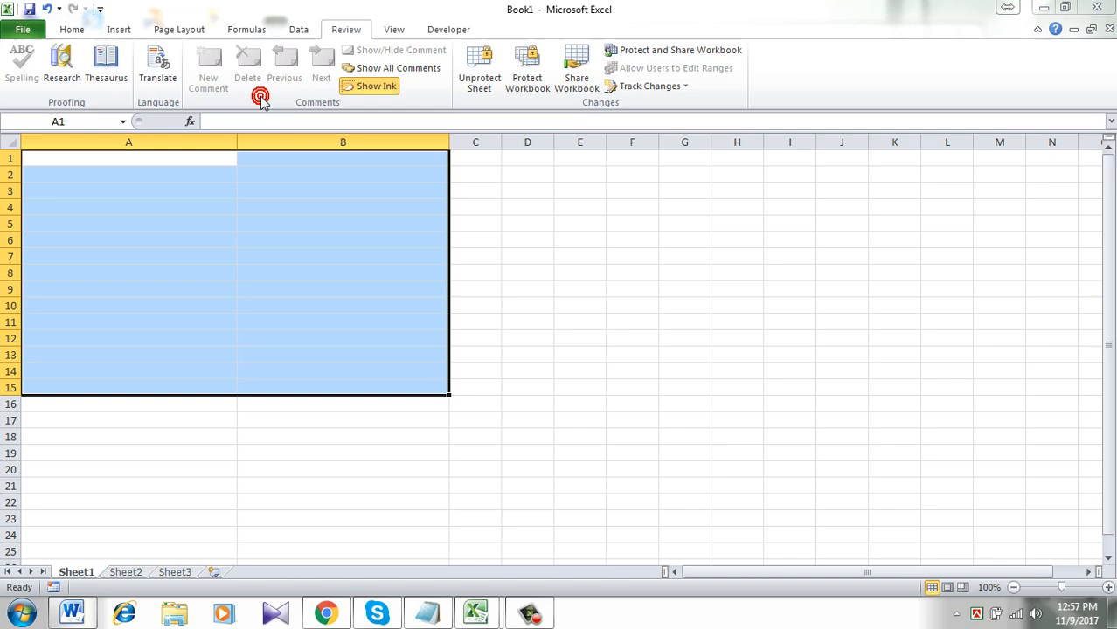
{"action": "left_click", "coordinate": [420, 388]}
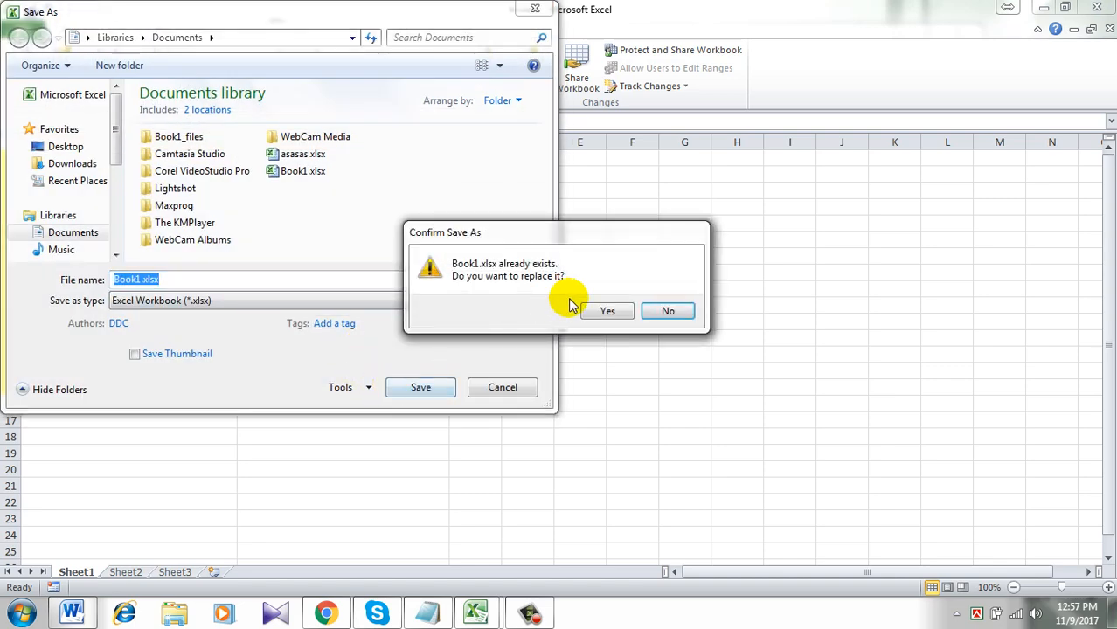
{"action": "left_click", "coordinate": [607, 311]}
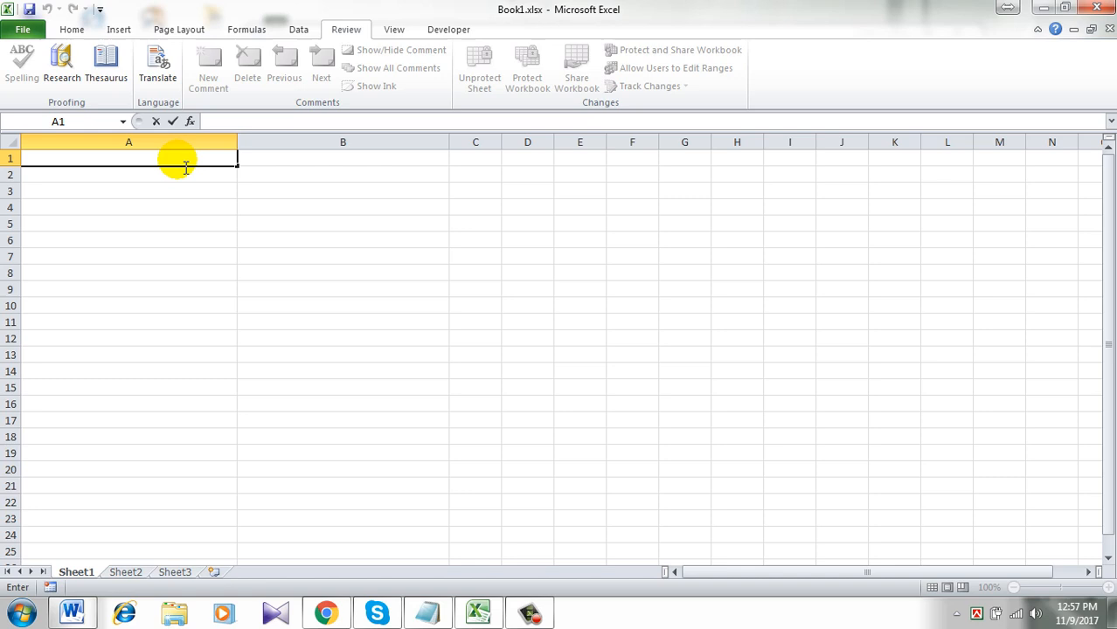
- Enter DATA in A1, retry editing it, and dismiss the protected-cell warning
{"action": "type", "text": "DATA"}
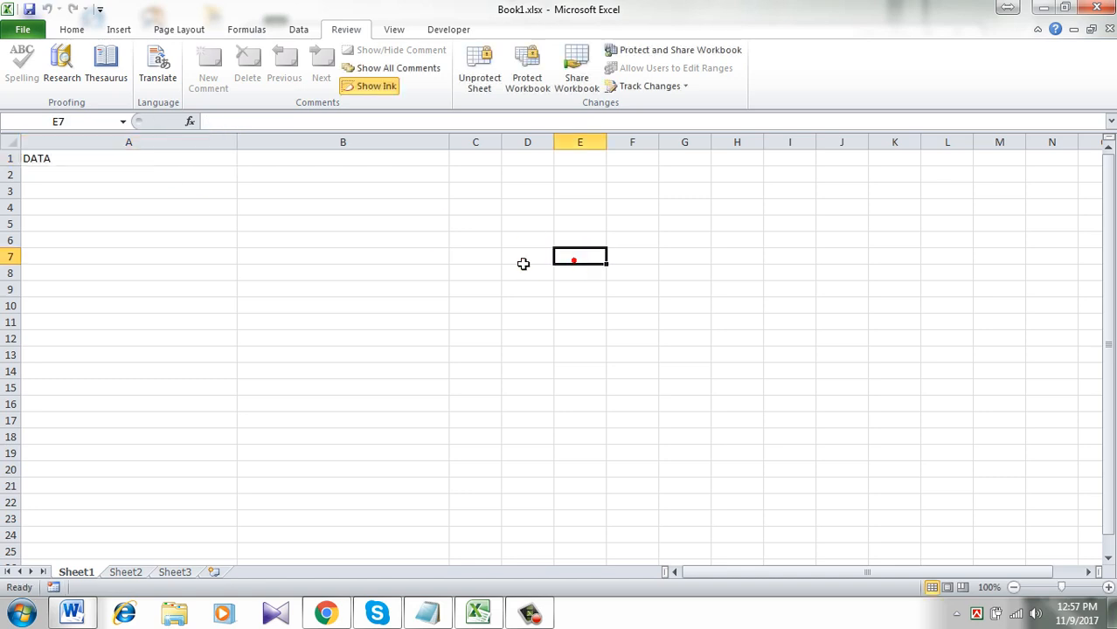
{"action": "left_click", "coordinate": [129, 157]}
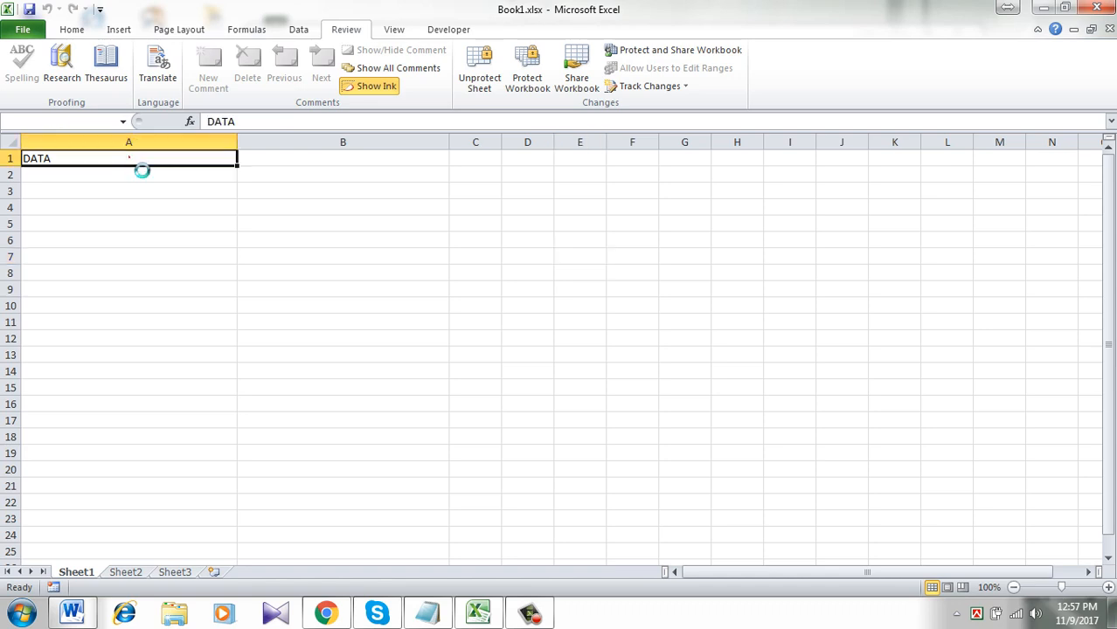
{"action": "double_click", "coordinate": [129, 157]}
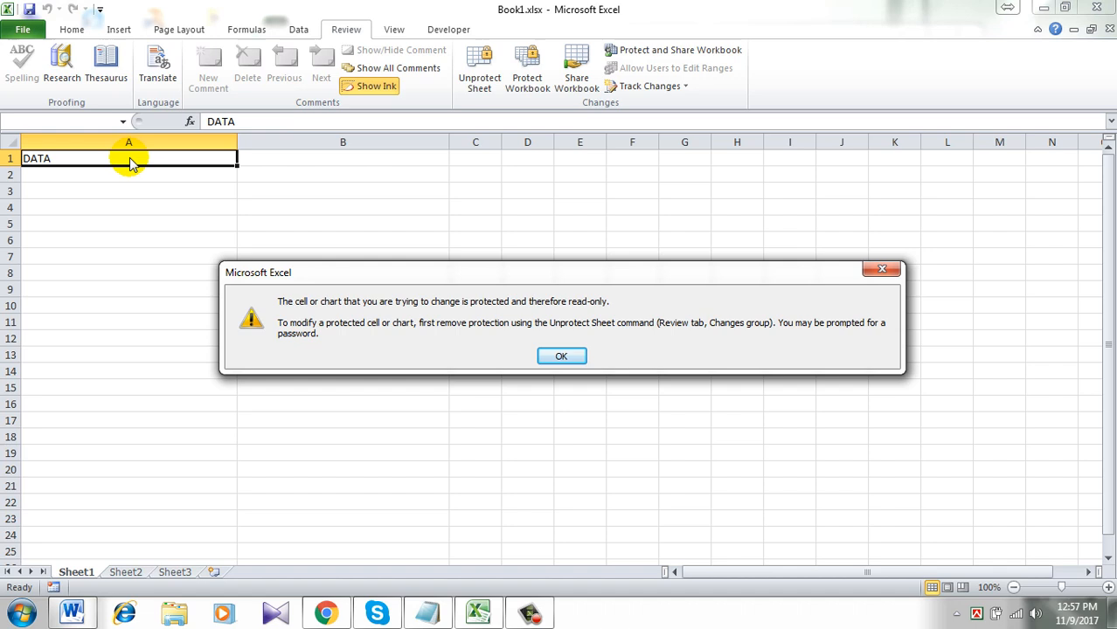
{"action": "mouse_move", "coordinate": [325, 313]}
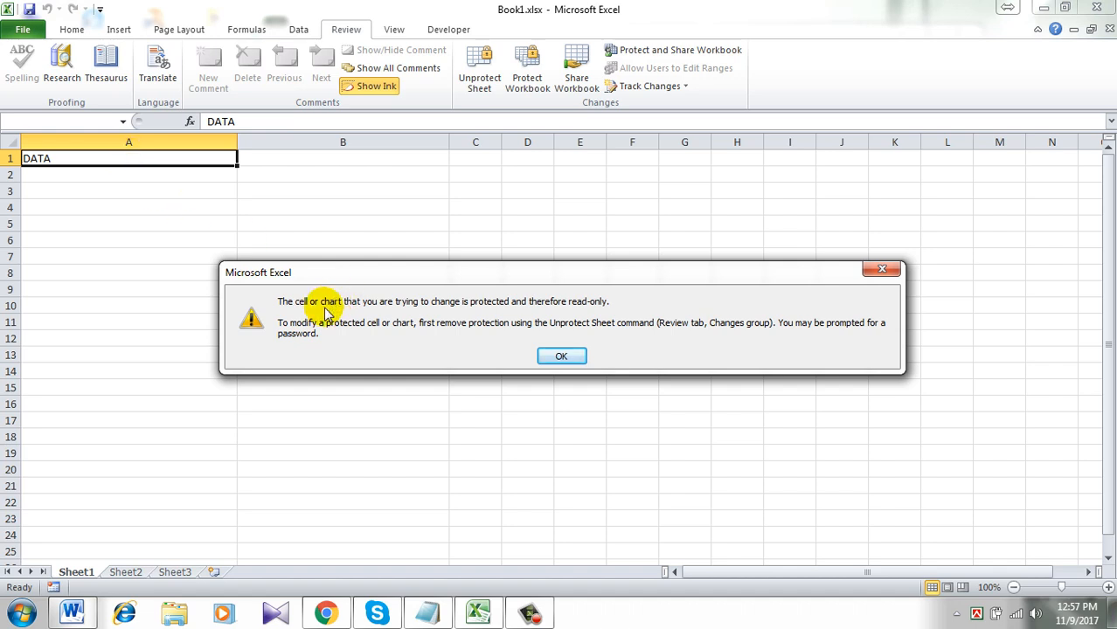
{"action": "mouse_move", "coordinate": [411, 332]}
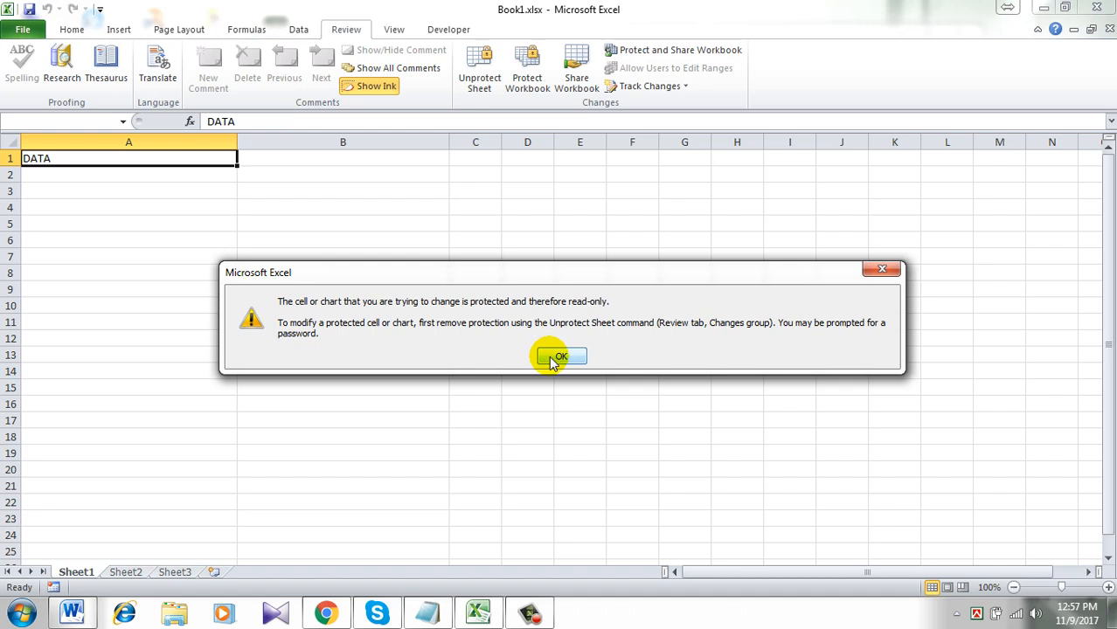
{"action": "left_click", "coordinate": [559, 357]}
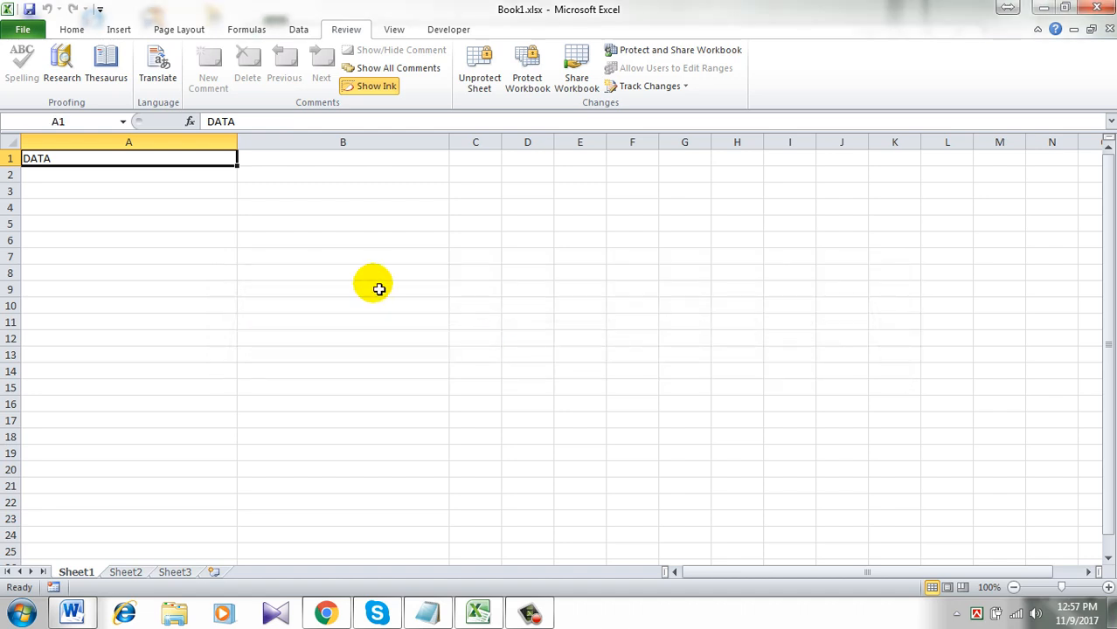
- Enter sample text KJANSDFKJAS in column A cells and dismiss the protected-cell warning on re-edit
{"action": "left_click", "coordinate": [130, 175]}
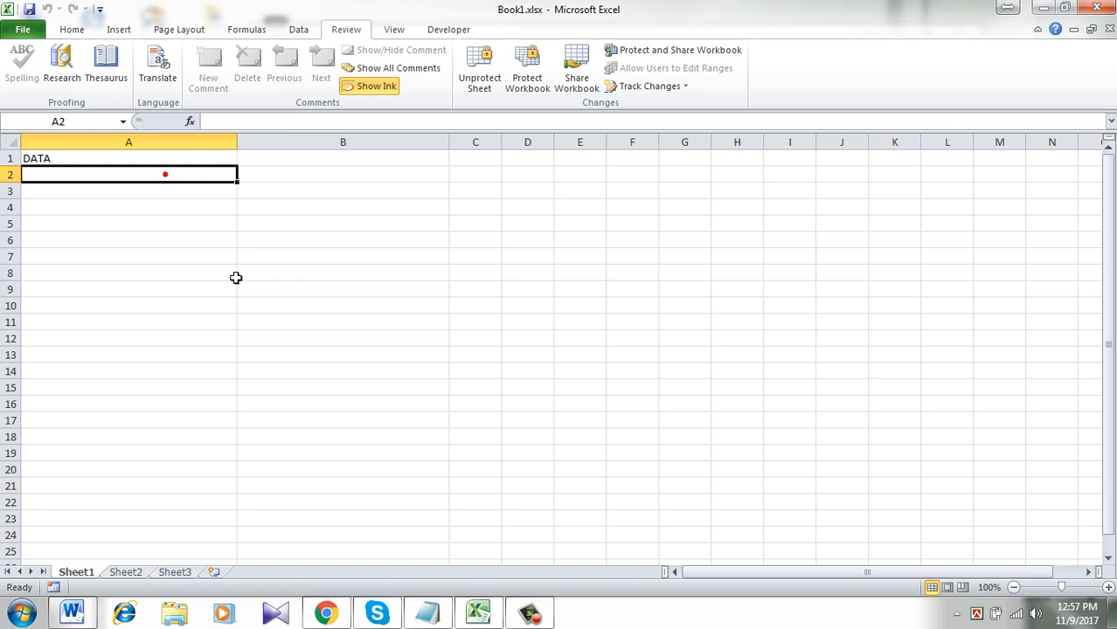
{"action": "mouse_move", "coordinate": [236, 280]}
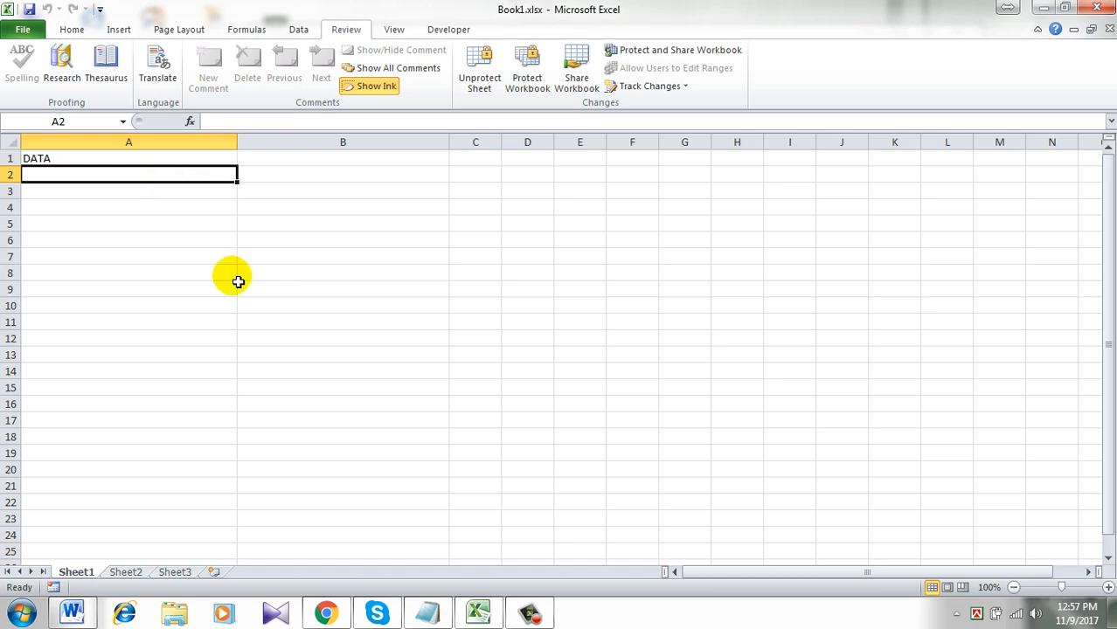
{"action": "type", "text": "KJANSDFKJAS"}
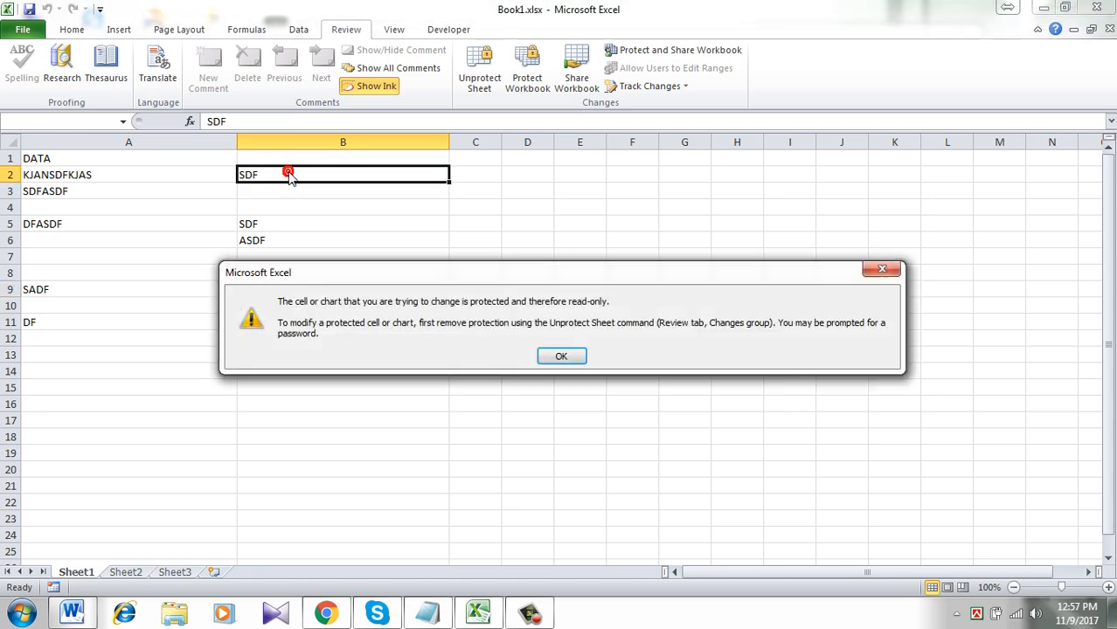
{"action": "left_click", "coordinate": [561, 356]}
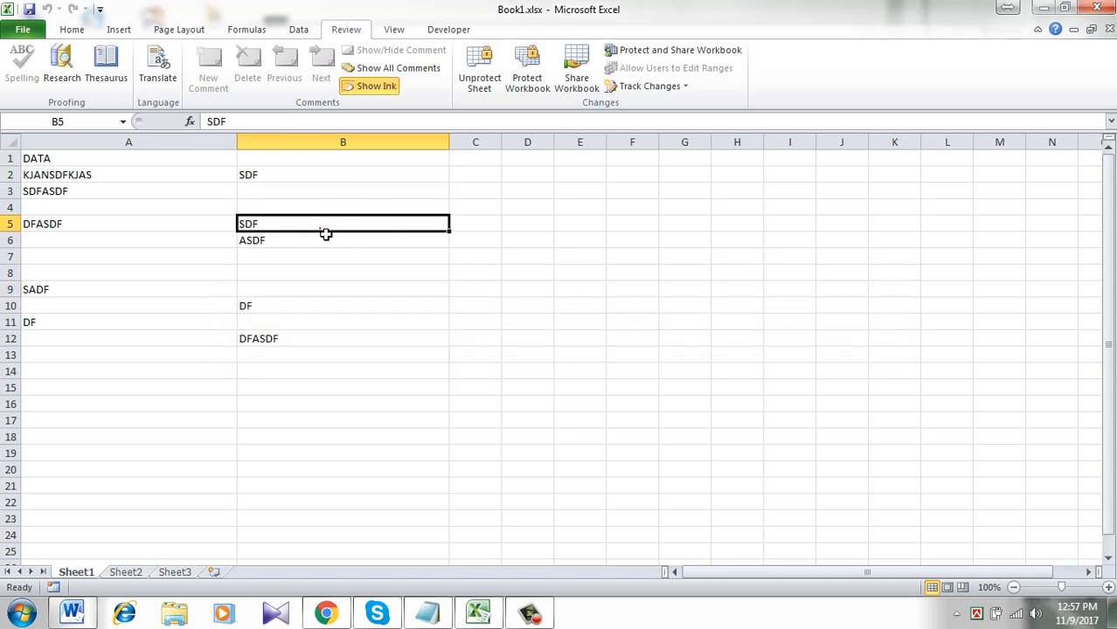
{"action": "mouse_move", "coordinate": [533, 361]}
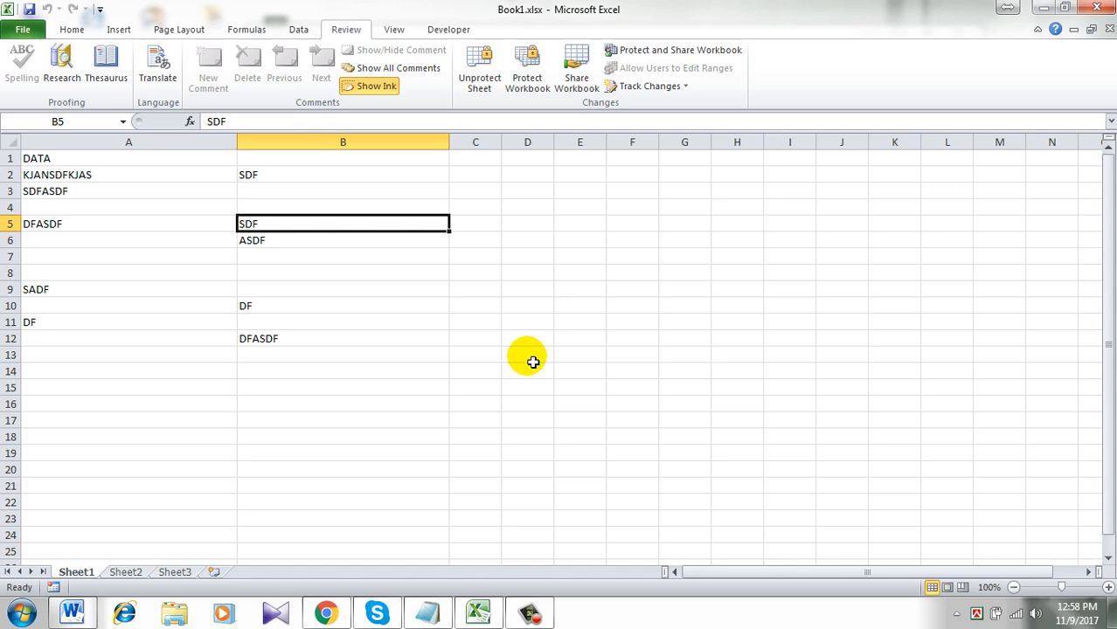
{"action": "mouse_move", "coordinate": [511, 301]}
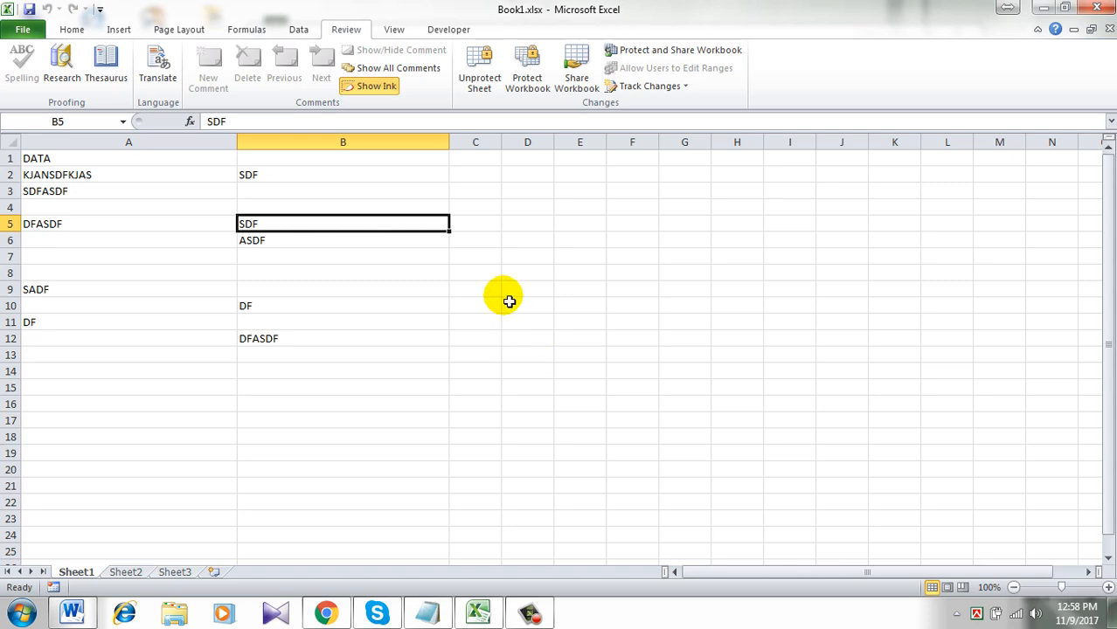